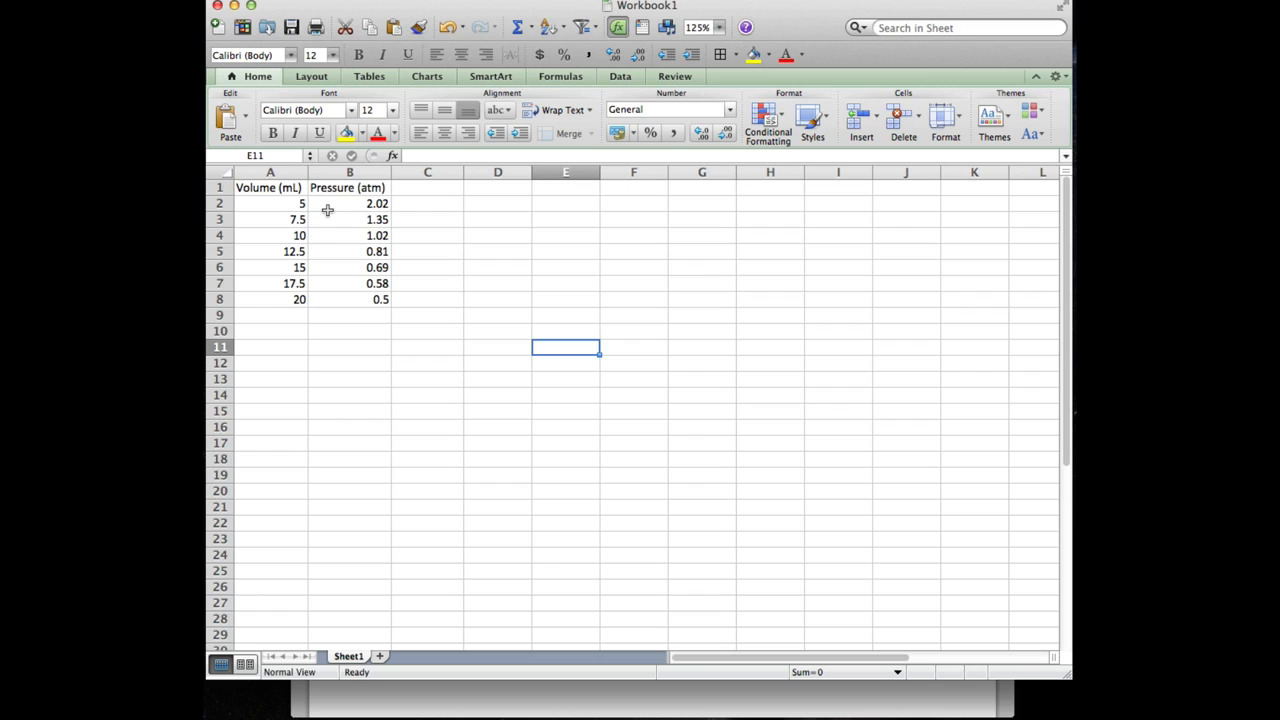
Select the Volume (mL) and Pressure (atm) data in A1:B8, headers included
left_click(270, 188)
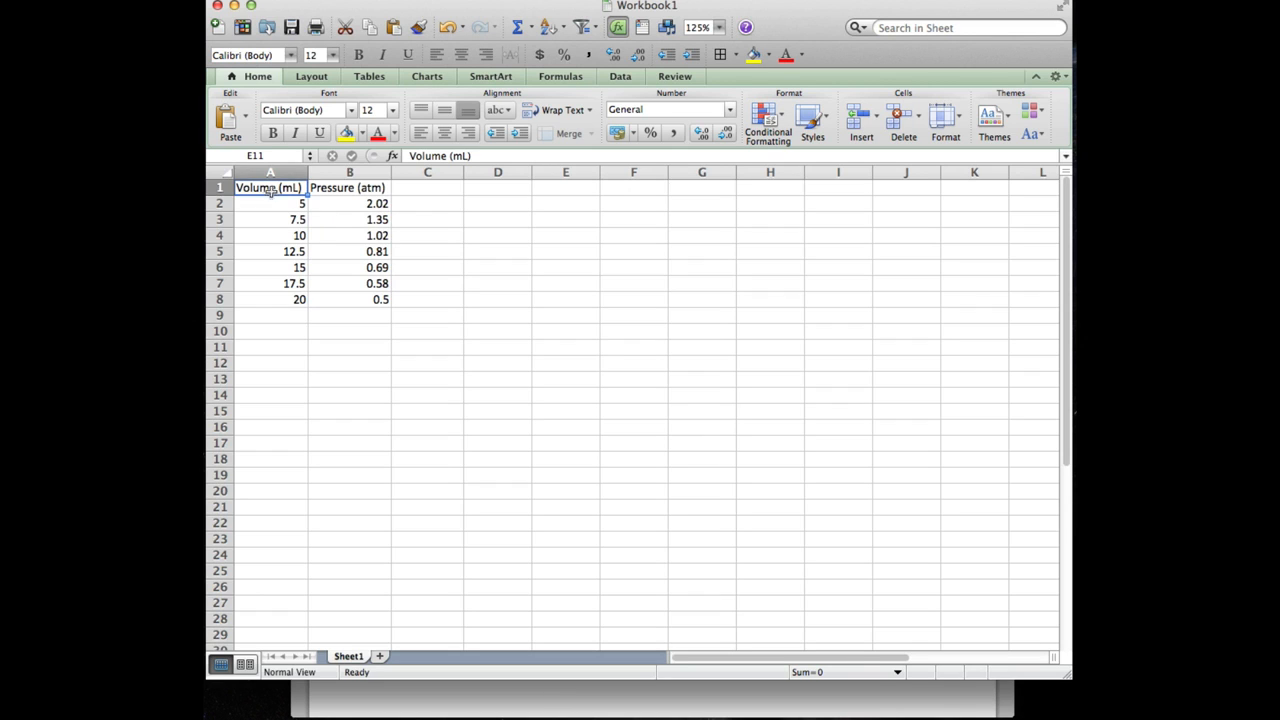
left_click_drag(268, 188, 380, 300)
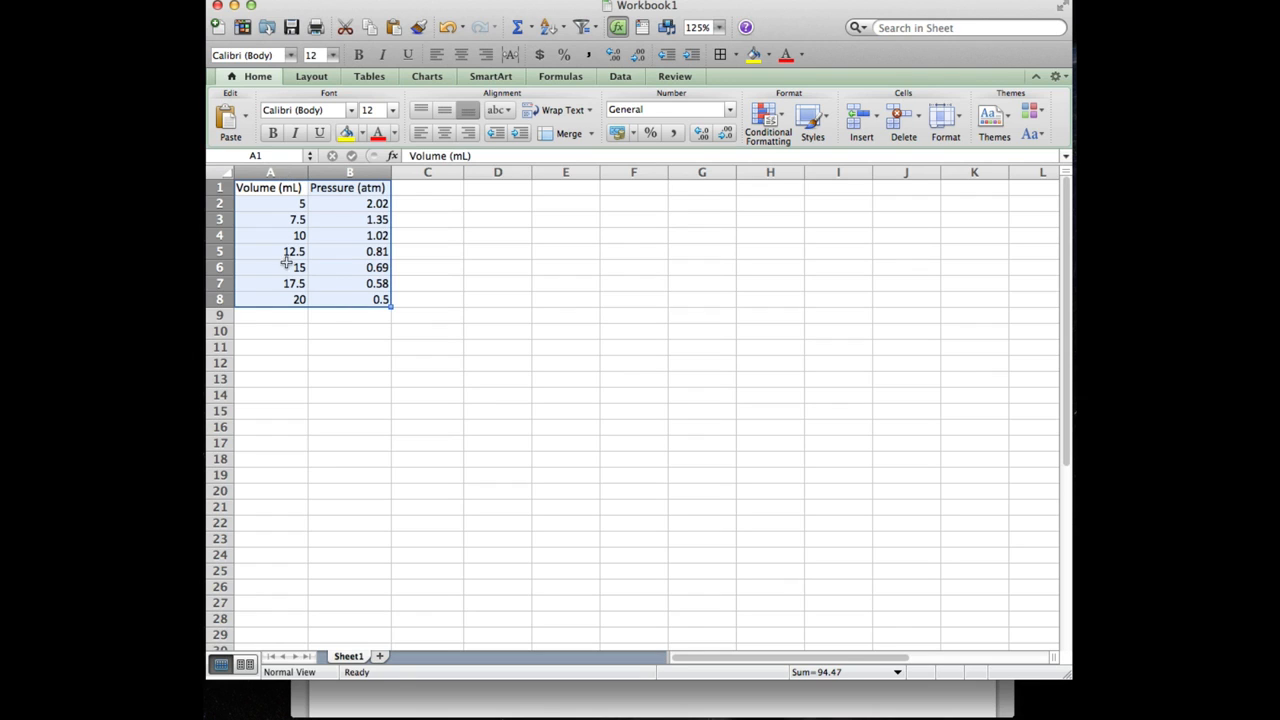
mouse_move(284, 300)
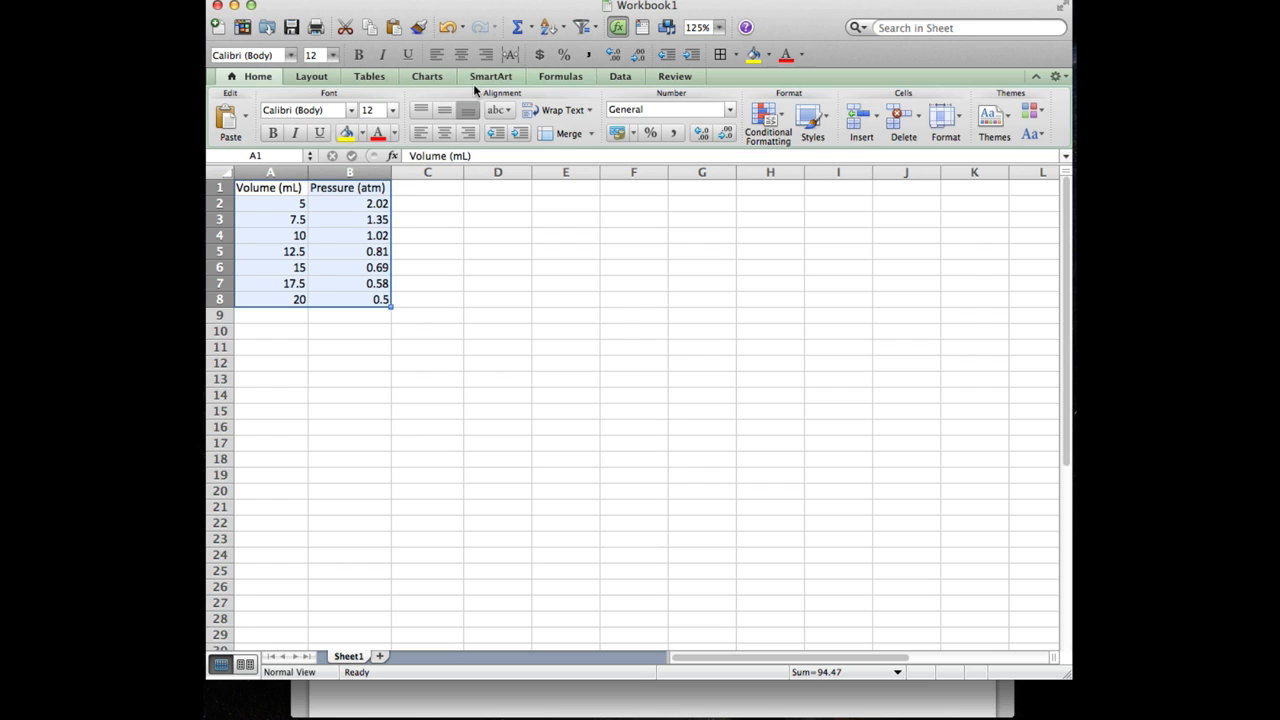
Insert a markers-only scatter chart of pressure against volume
left_click(426, 76)
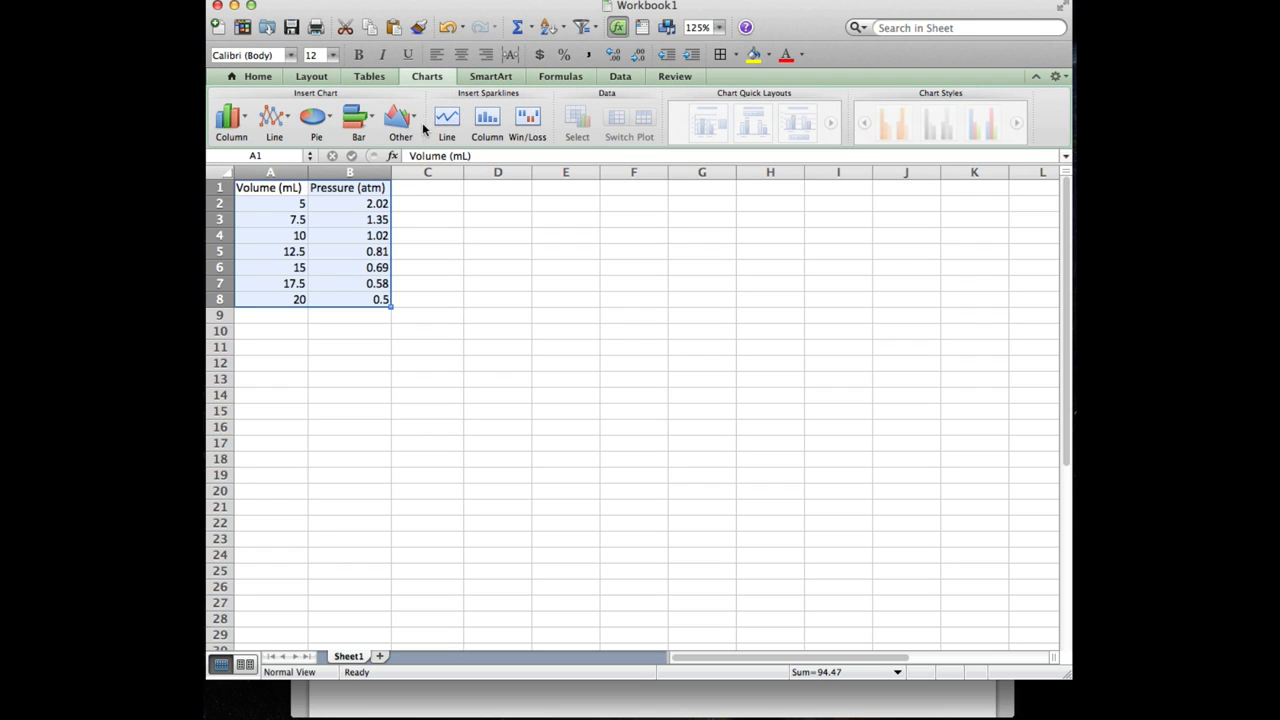
left_click(400, 120)
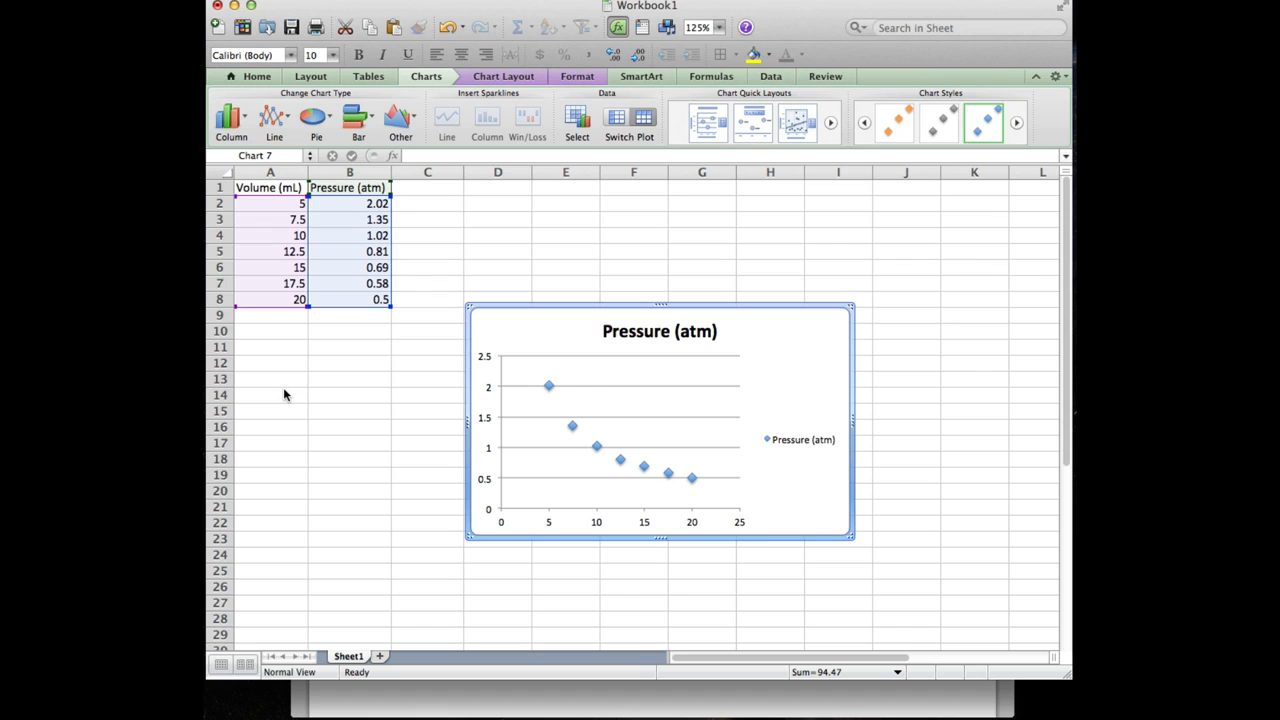
mouse_move(508, 364)
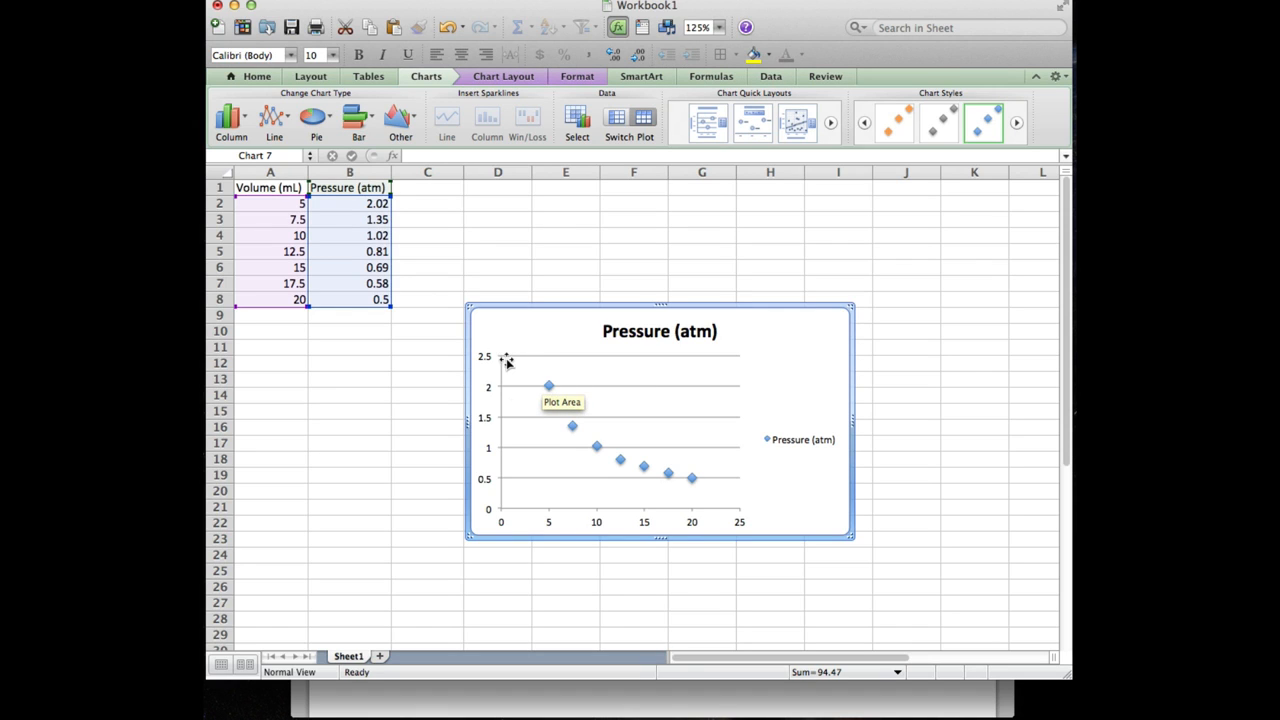
mouse_move(492, 508)
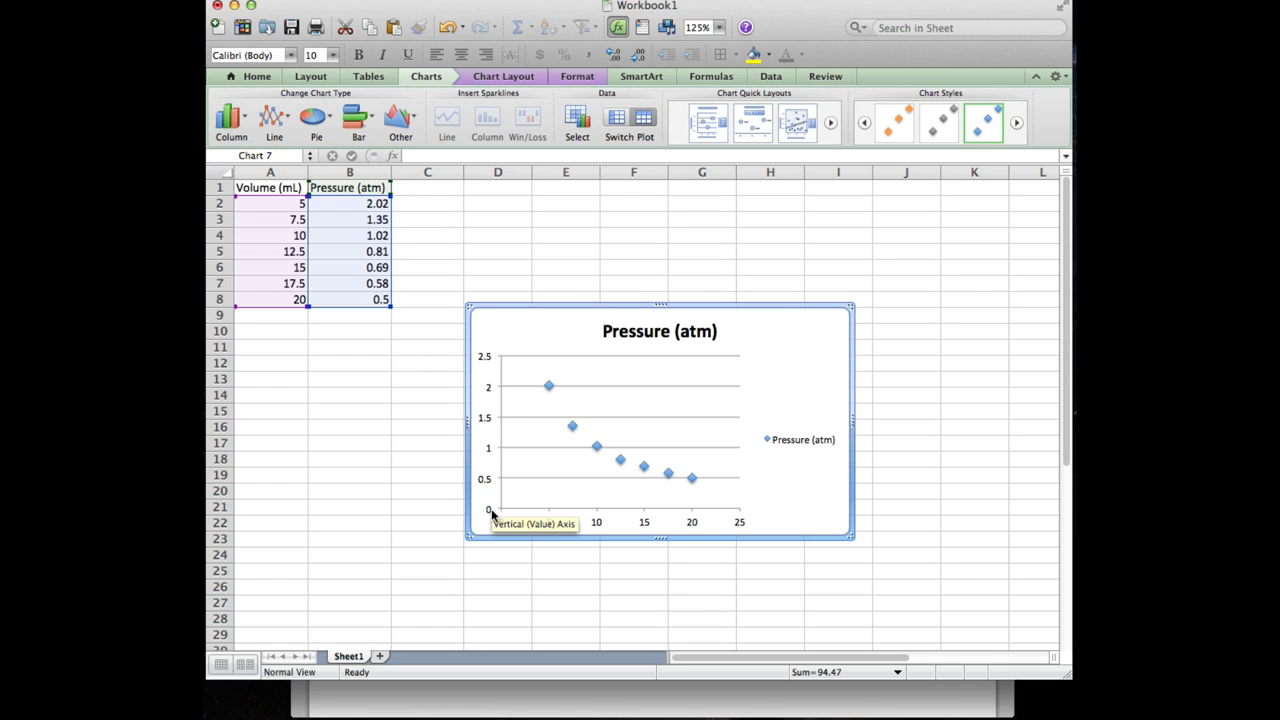
mouse_move(664, 516)
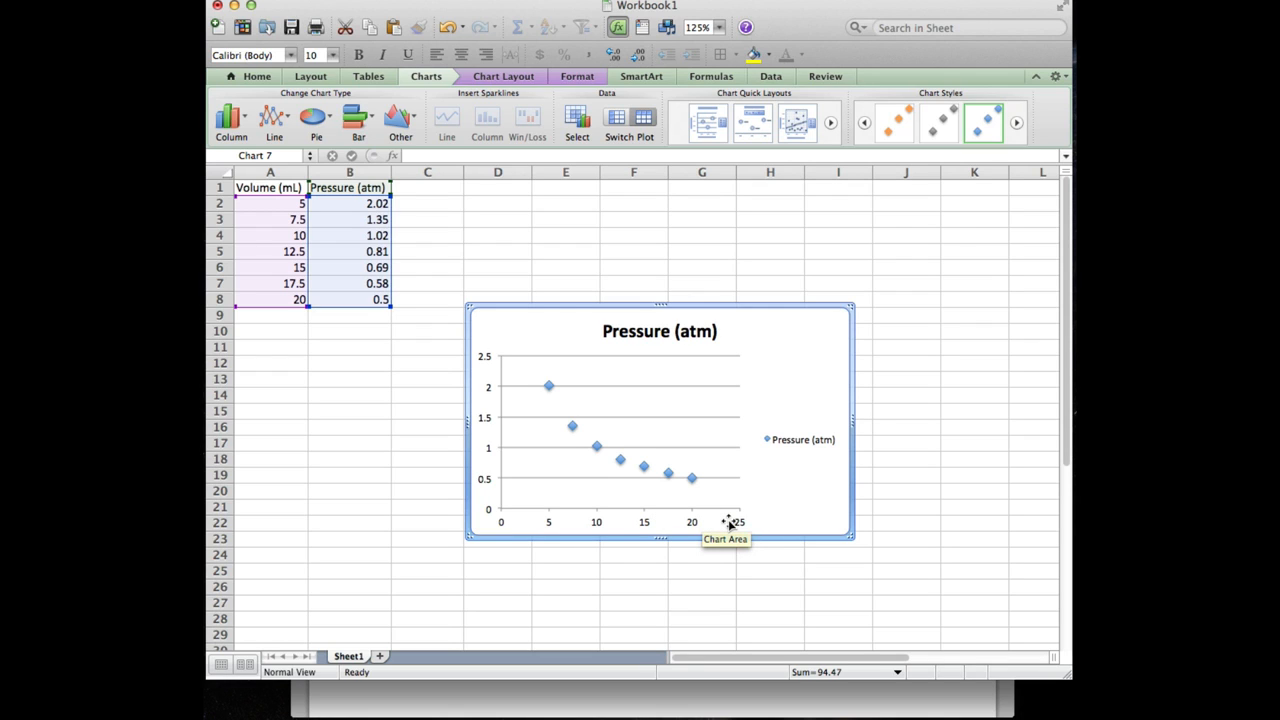
mouse_move(802, 448)
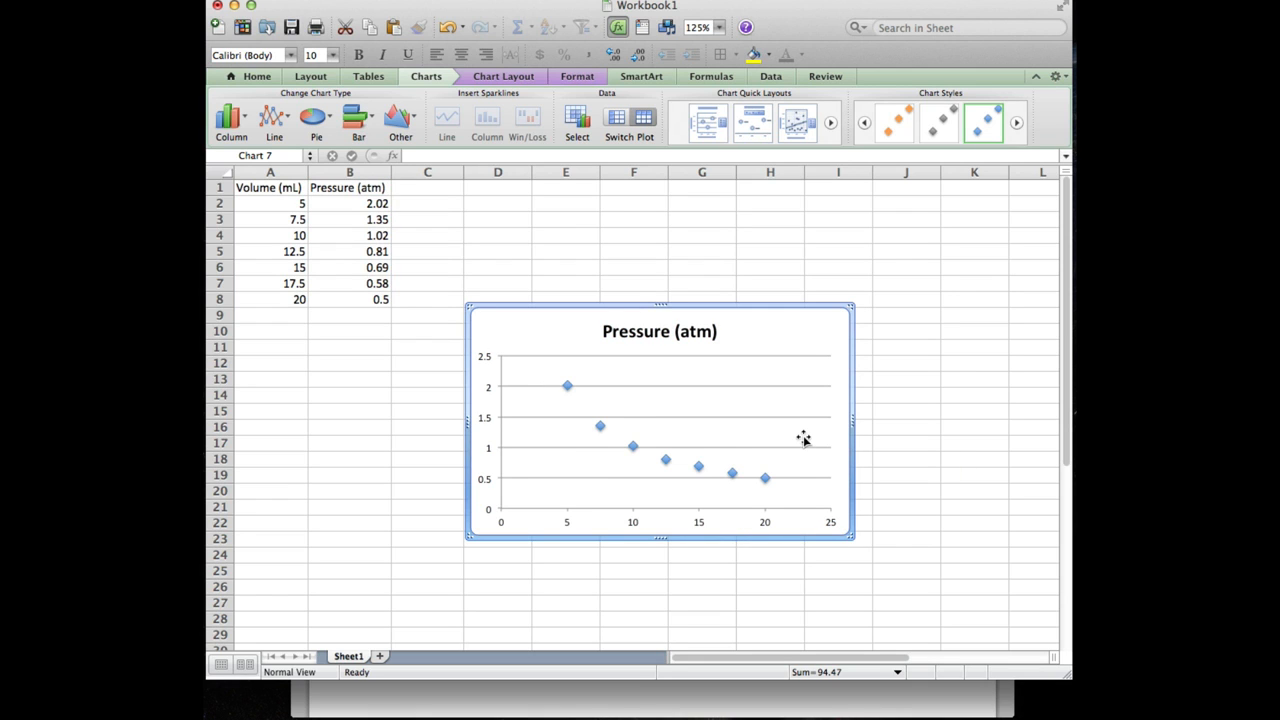
Drag the Pressure (atm) chart beneath the data table on the left
left_click_drag(804, 438, 596, 342)
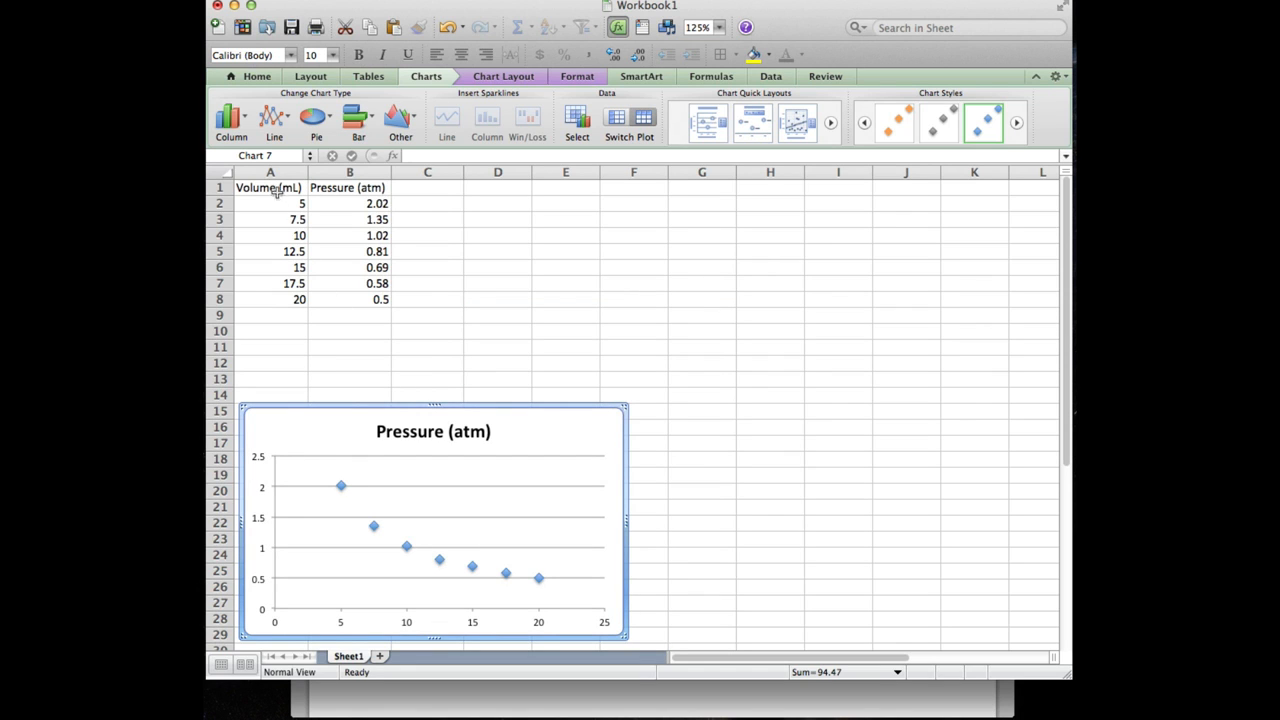
mouse_move(258, 312)
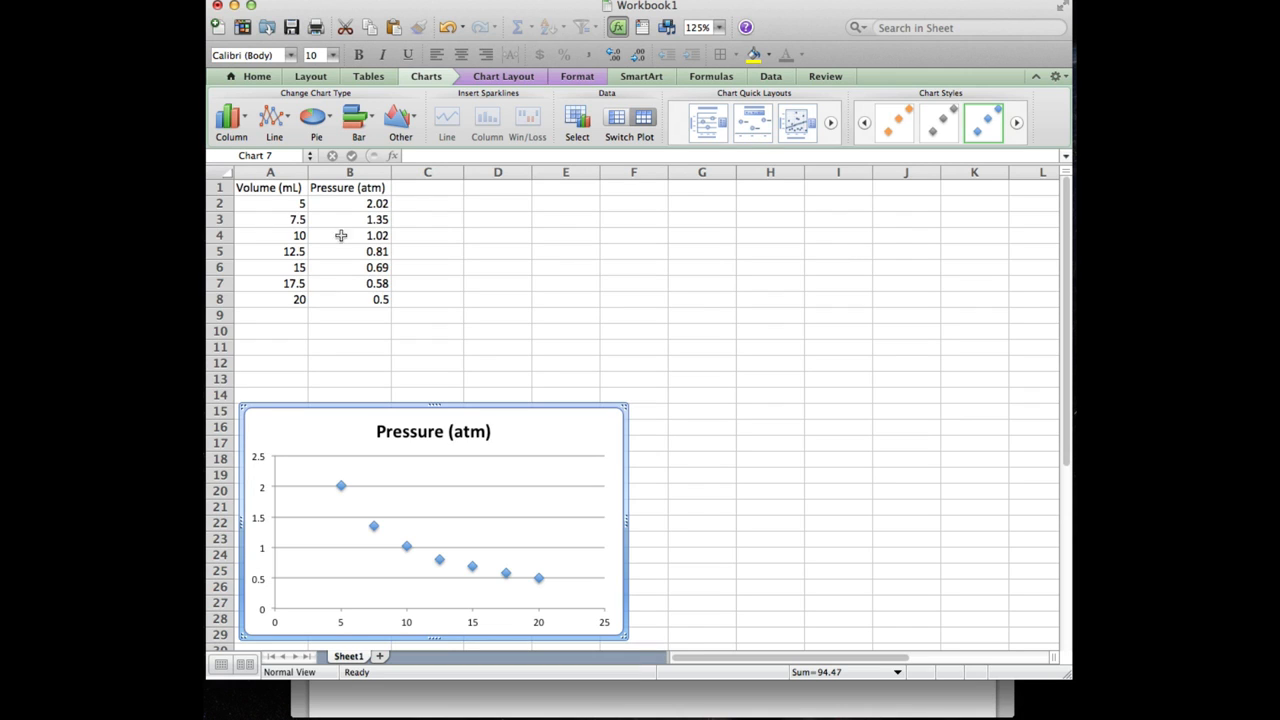
mouse_move(268, 304)
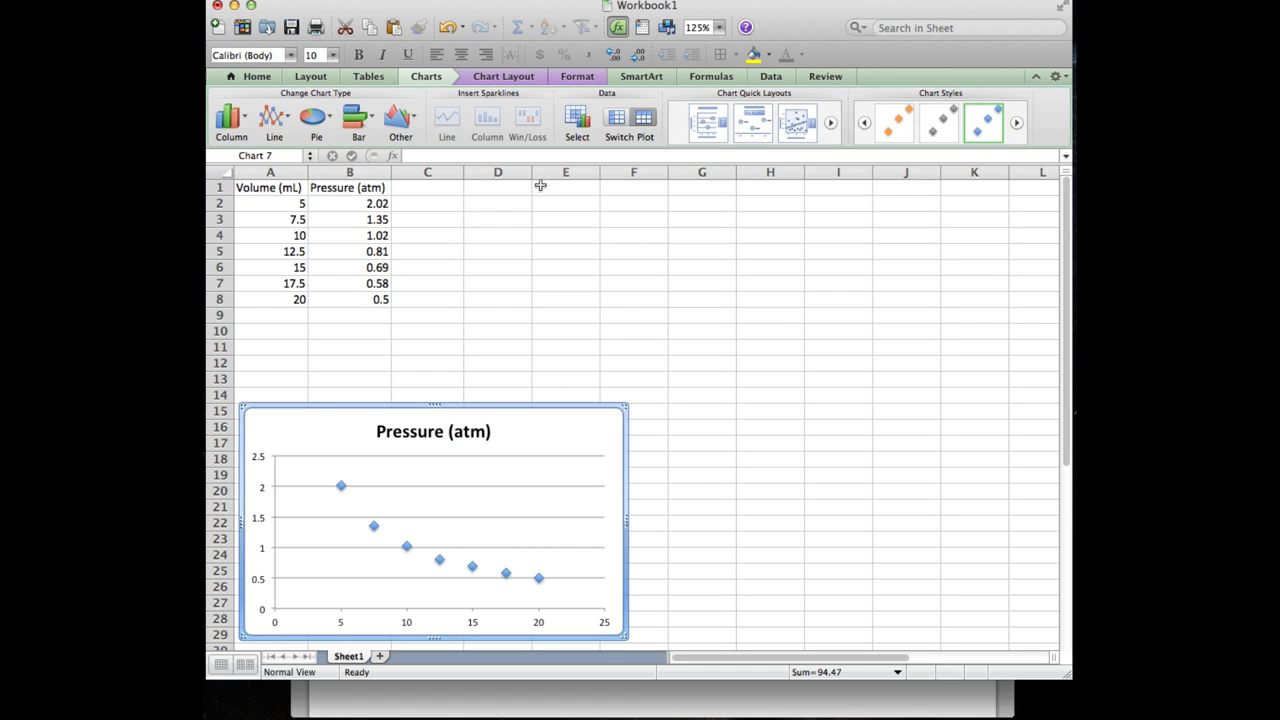
Add a power trendline to the Pressure (atm) chart with its equation displayed
left_click(500, 76)
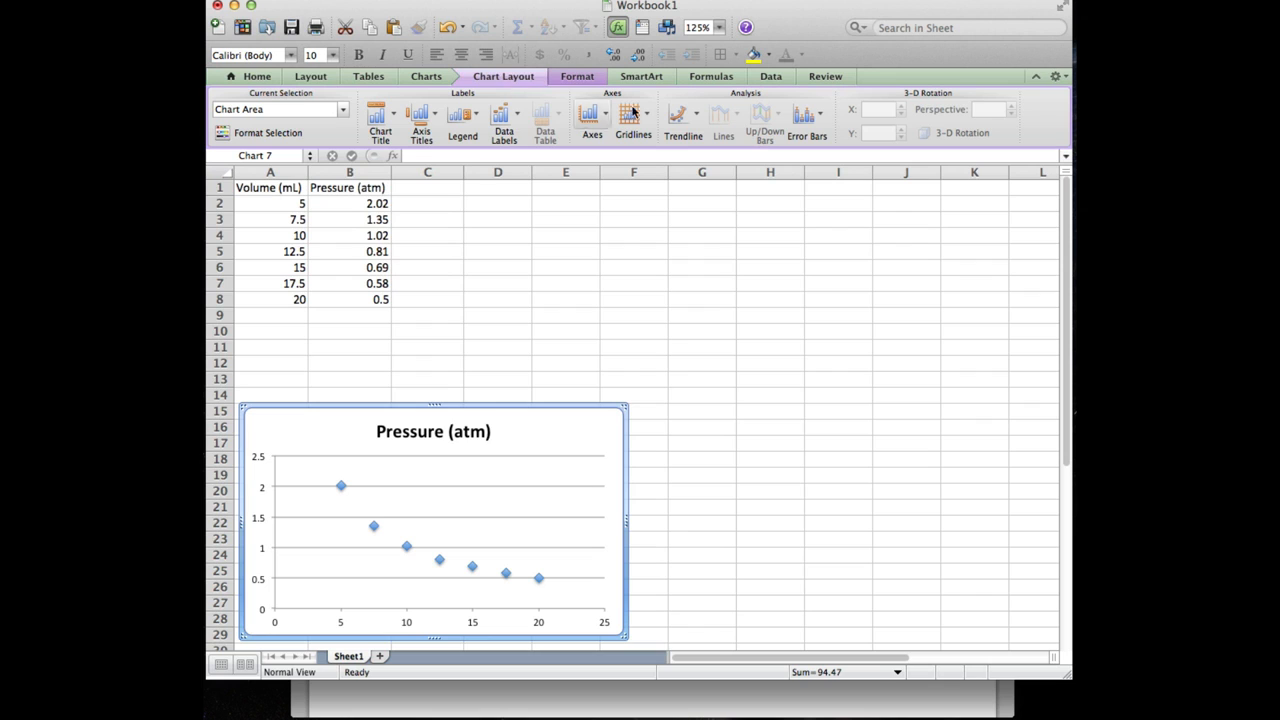
left_click(684, 112)
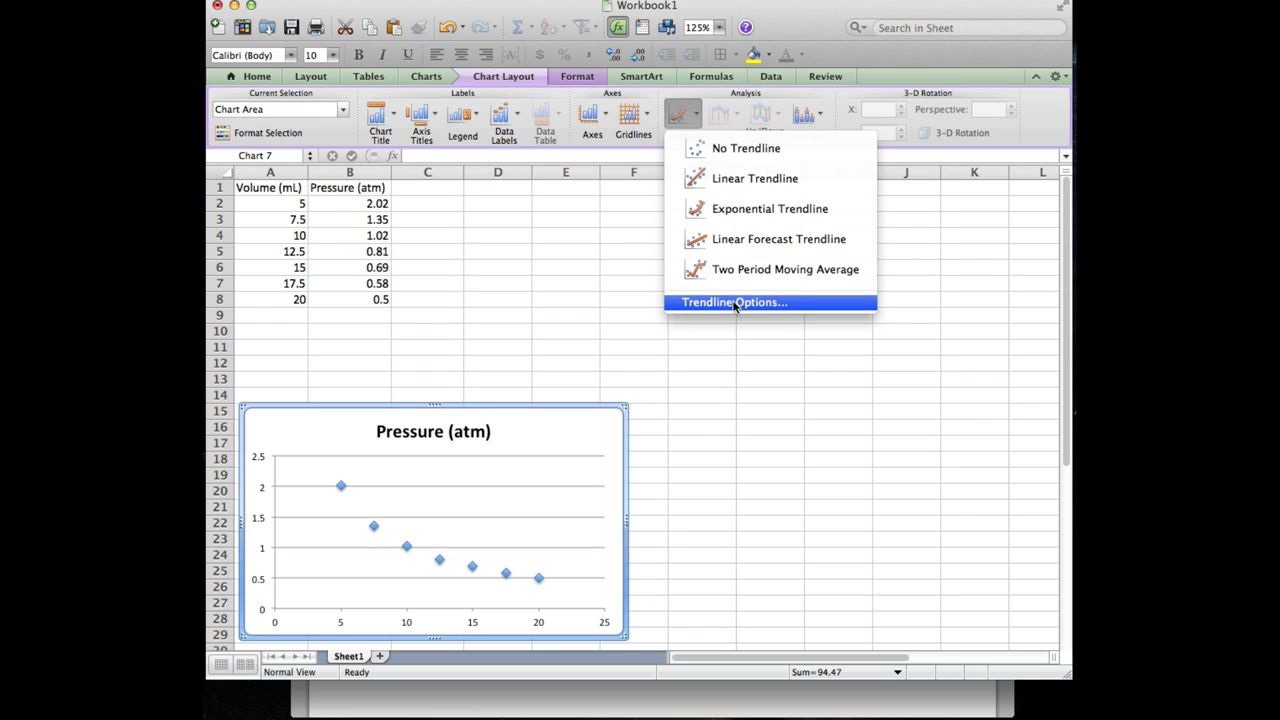
left_click(732, 302)
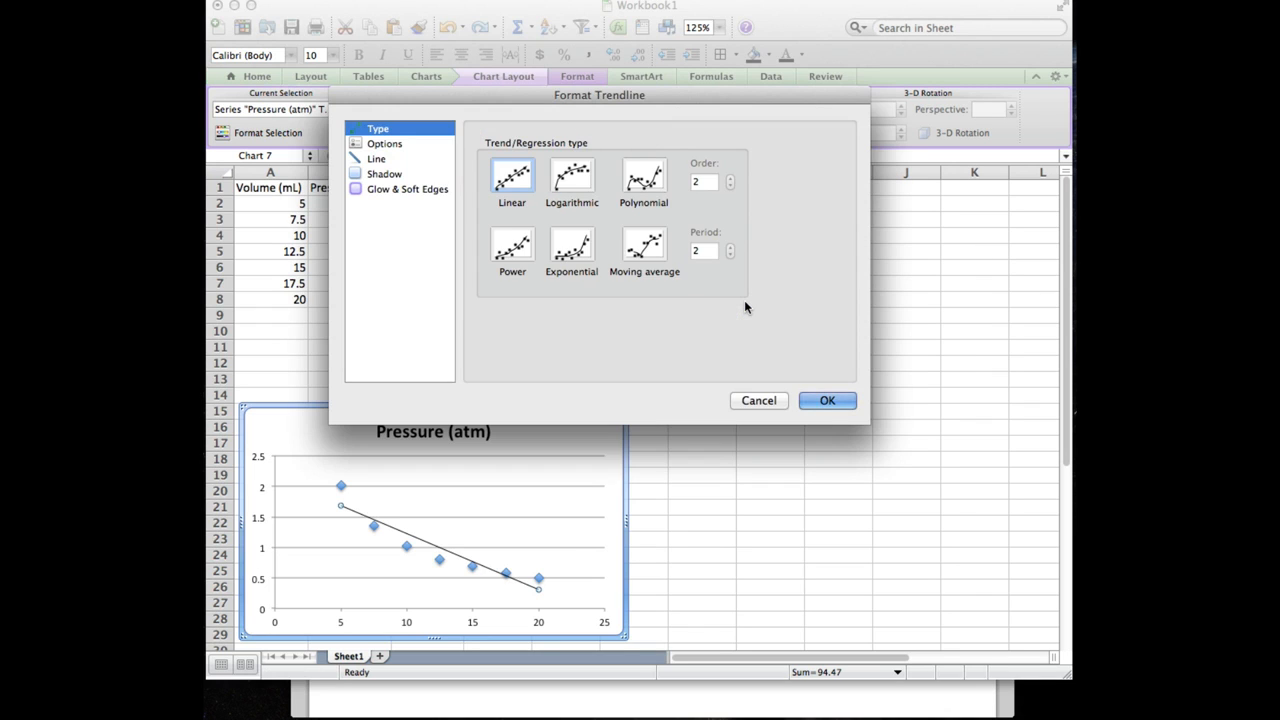
mouse_move(596, 104)
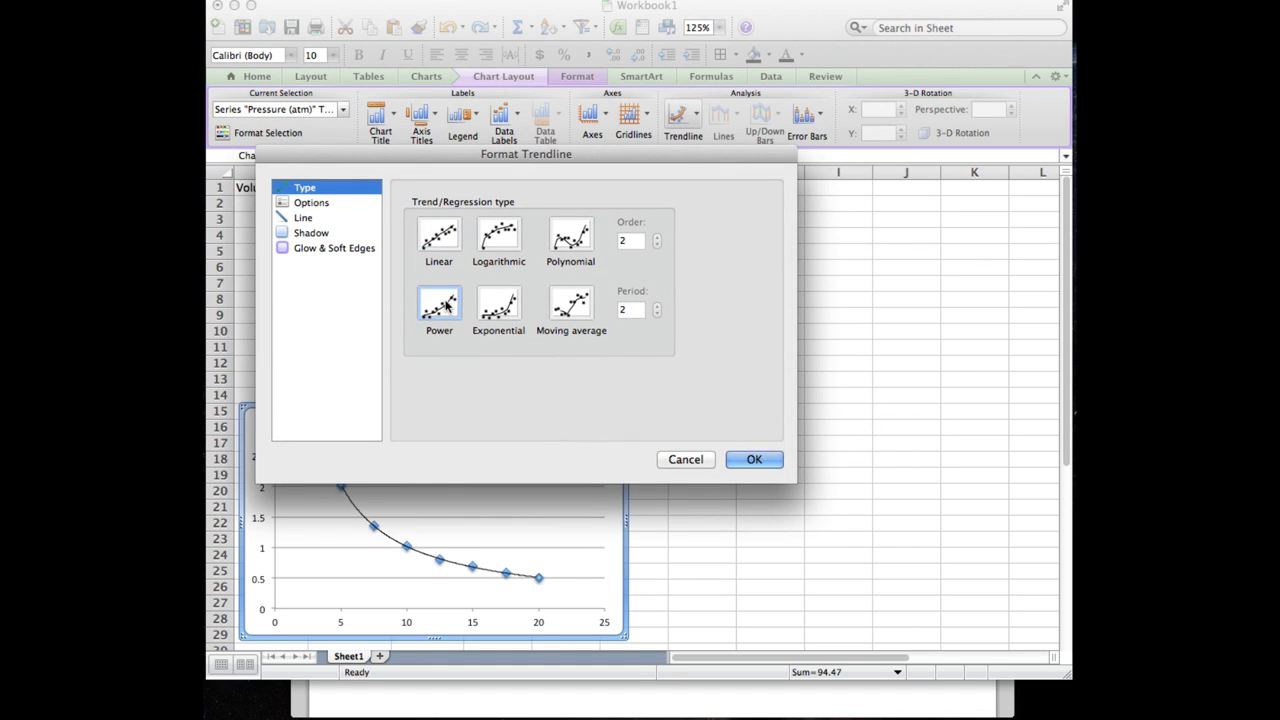
left_click(312, 202)
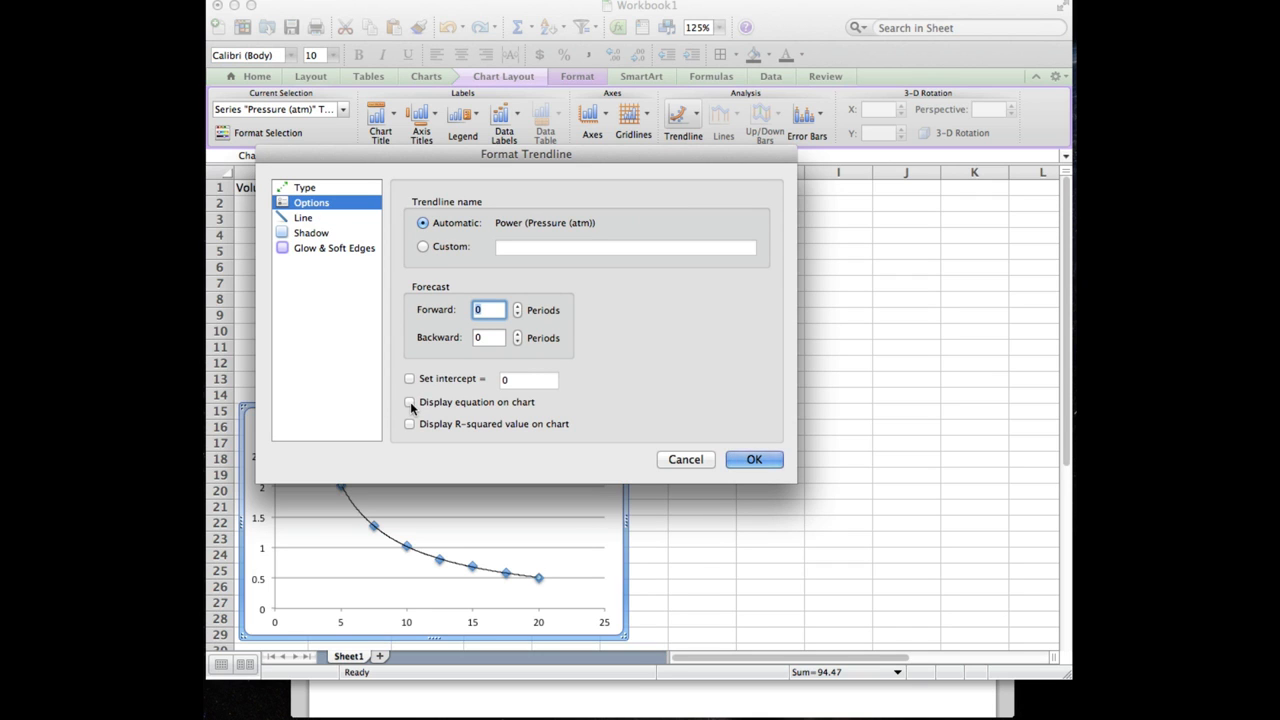
left_click(754, 458)
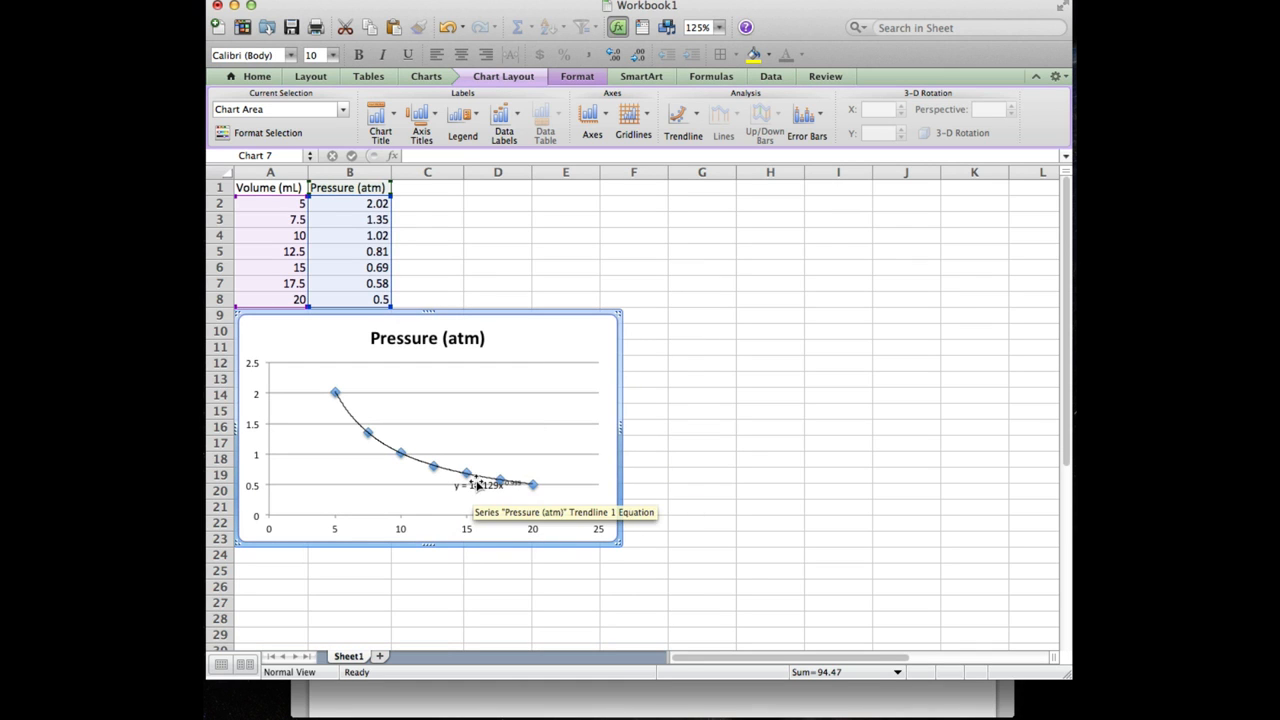
Enlarge the font of the trendline equation y = 10.129x^-0.999 on the chart
left_click(480, 486)
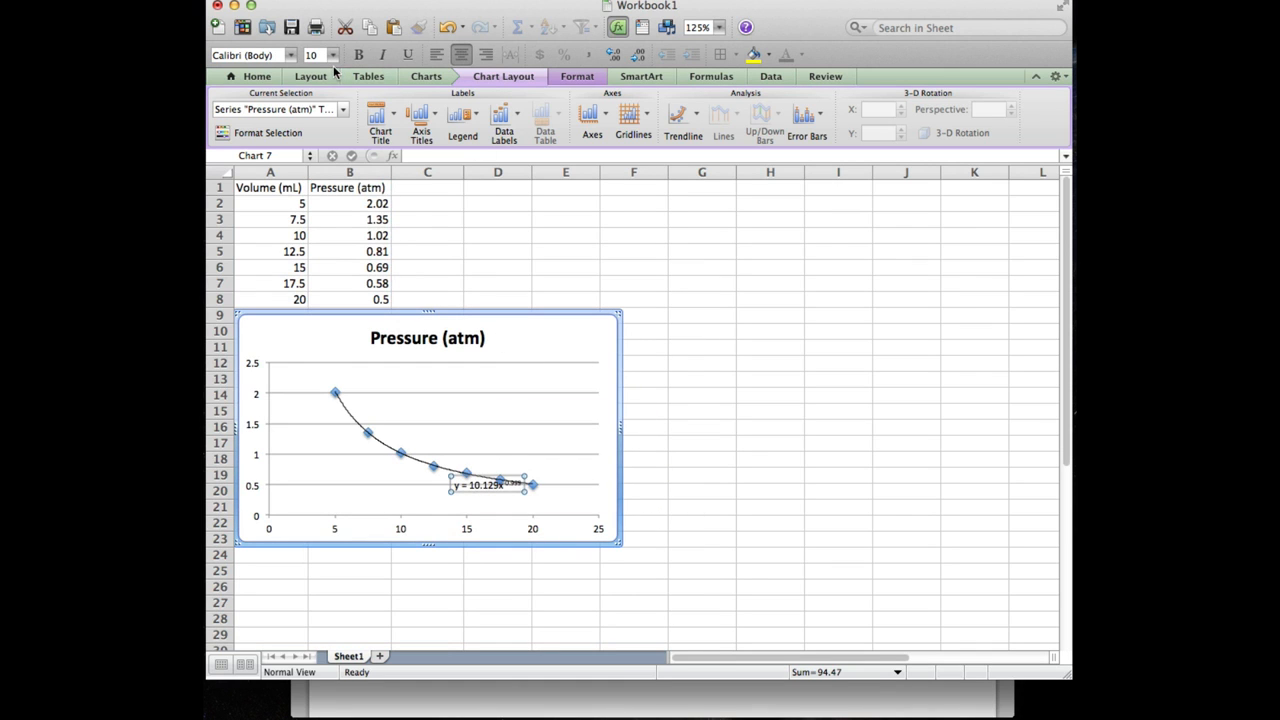
left_click(332, 56)
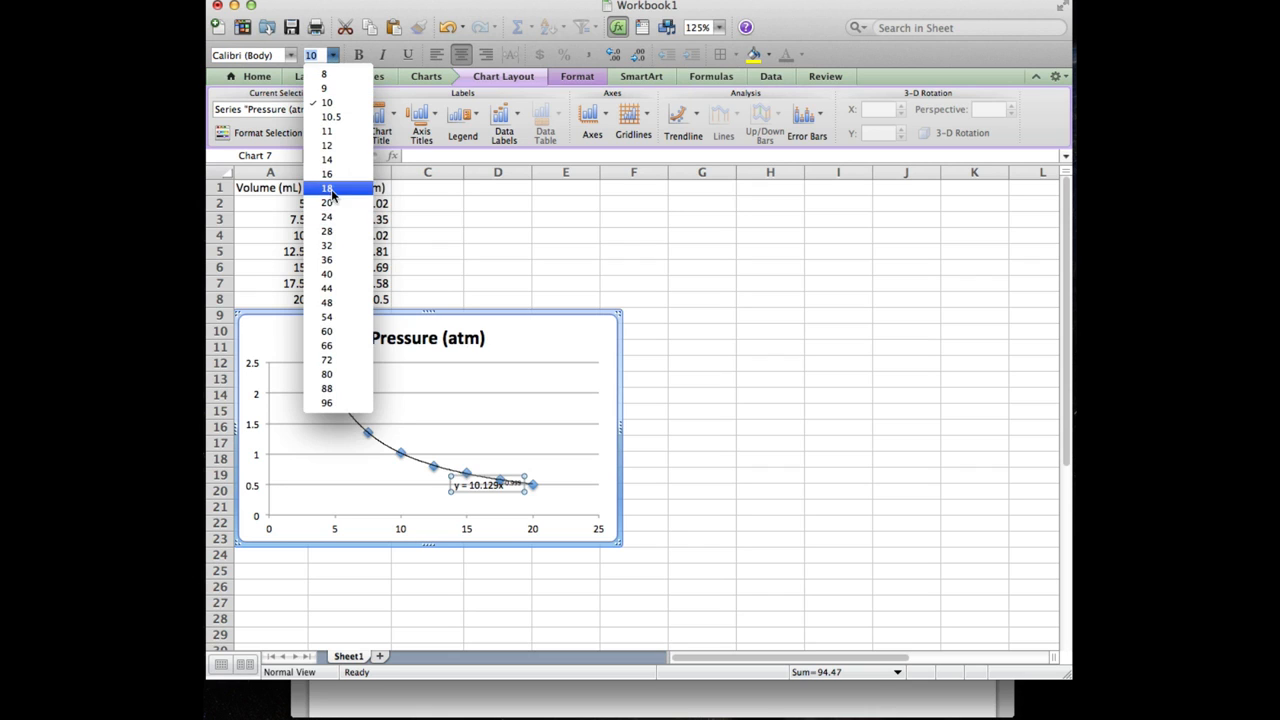
left_click(326, 188)
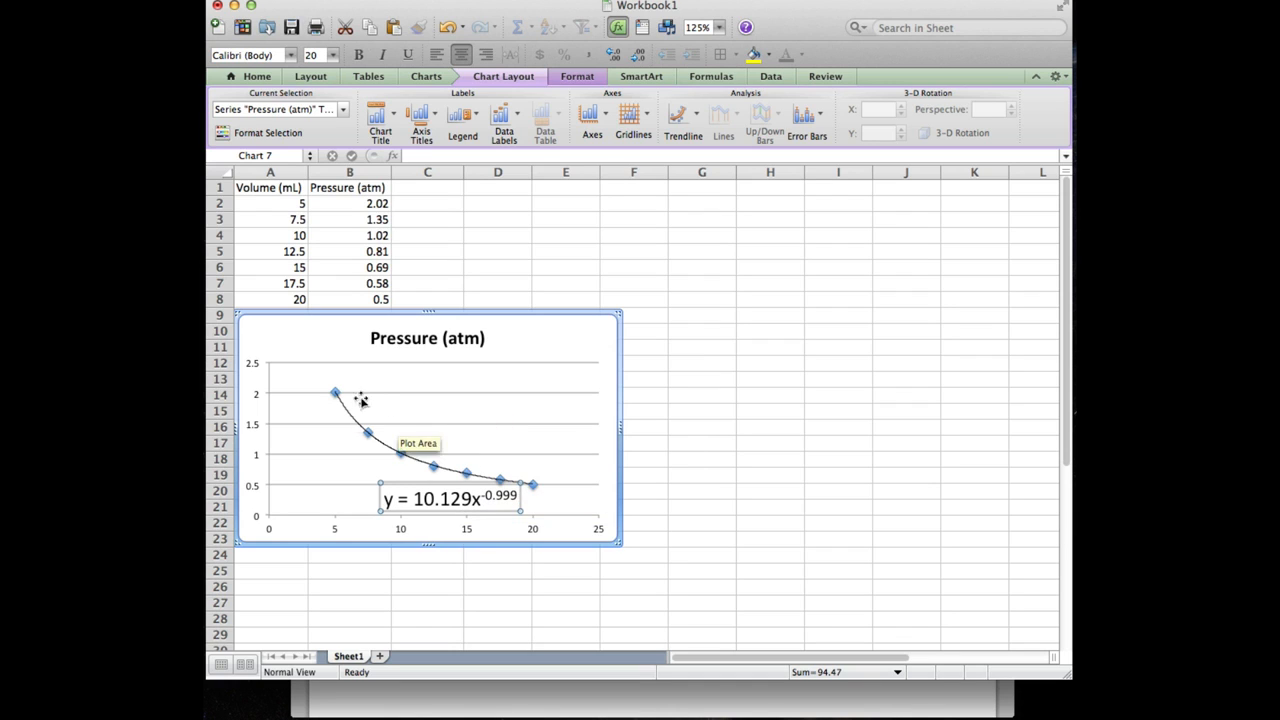
mouse_move(558, 492)
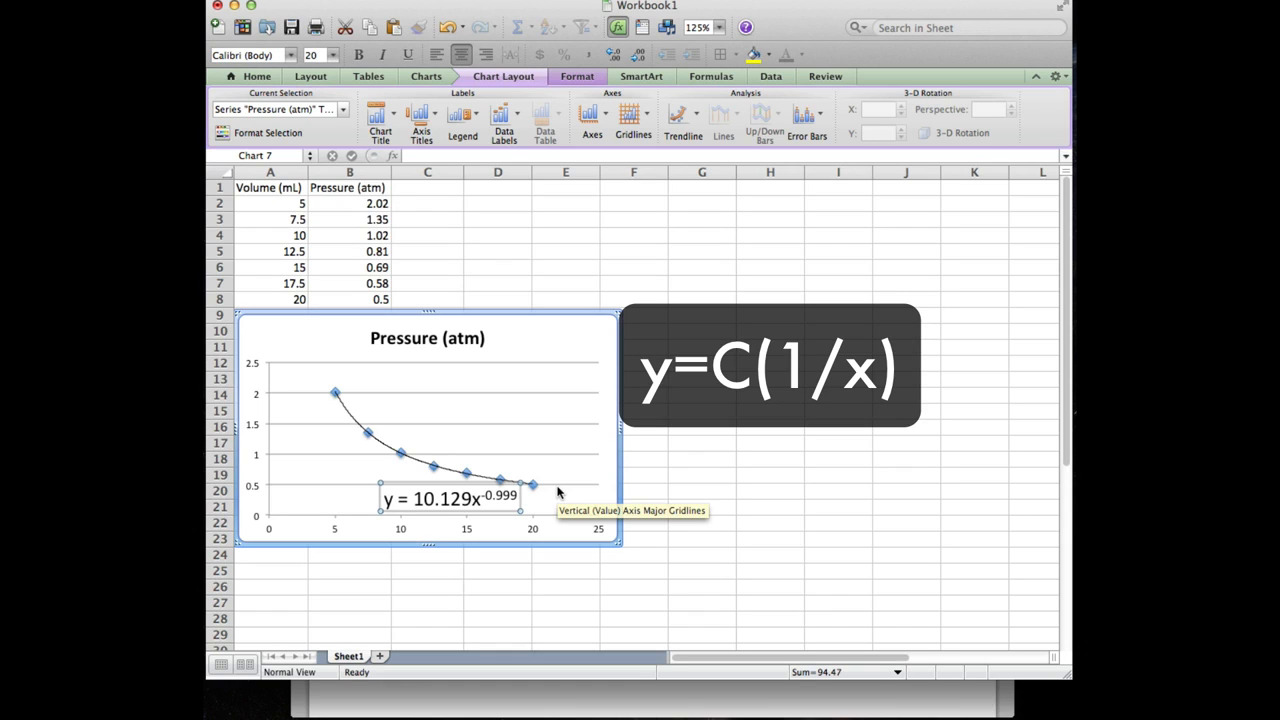
mouse_move(490, 500)
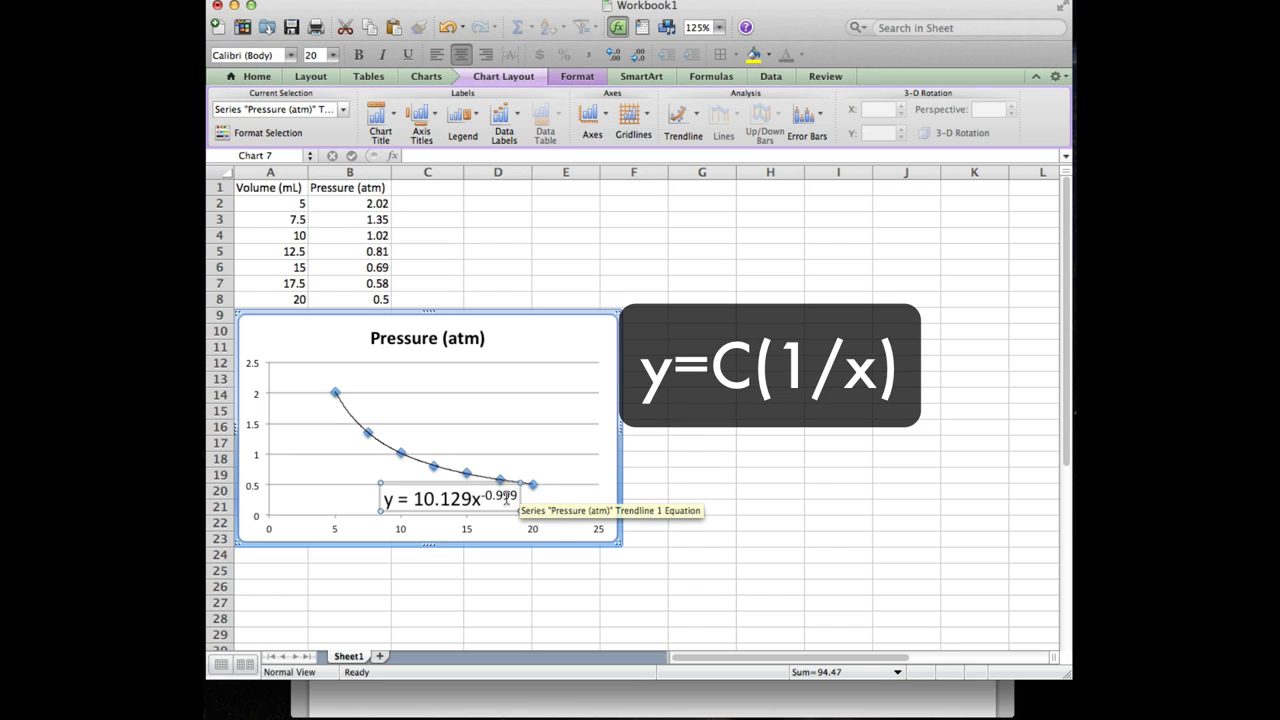
mouse_move(536, 510)
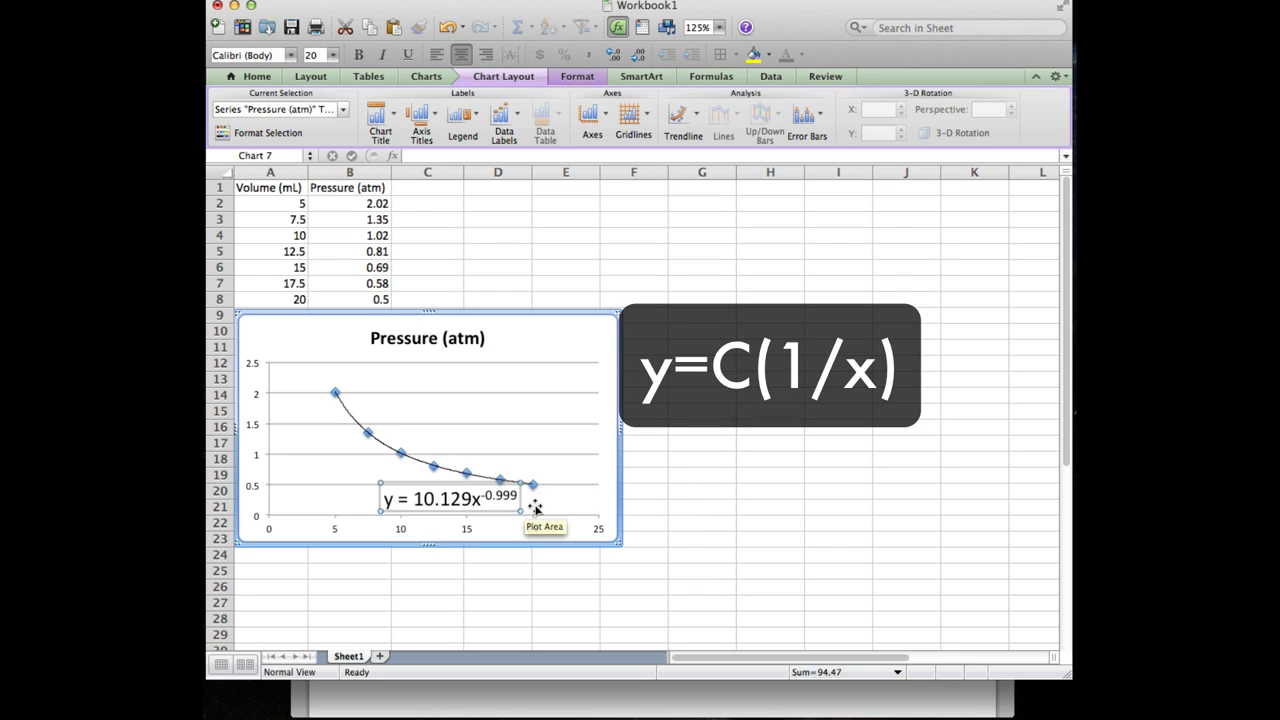
mouse_move(496, 308)
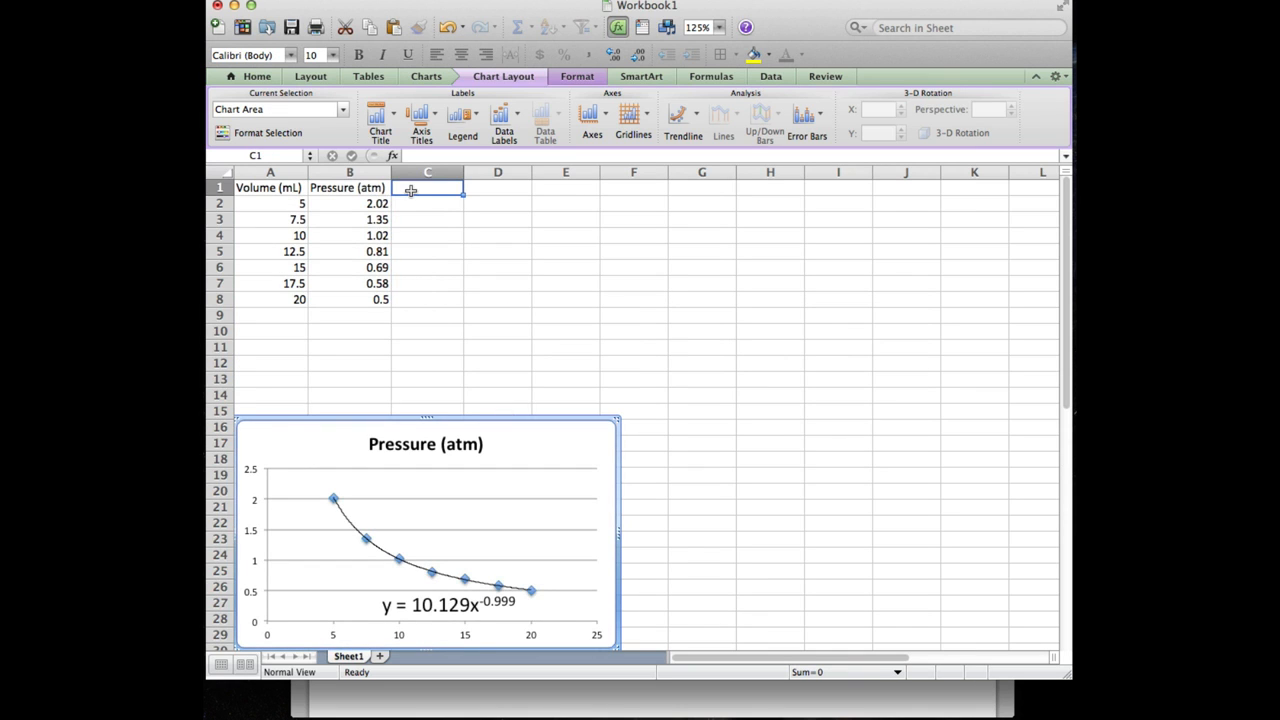
Enter the heading 1/P (atm^-1) in cell C1
left_click(428, 188)
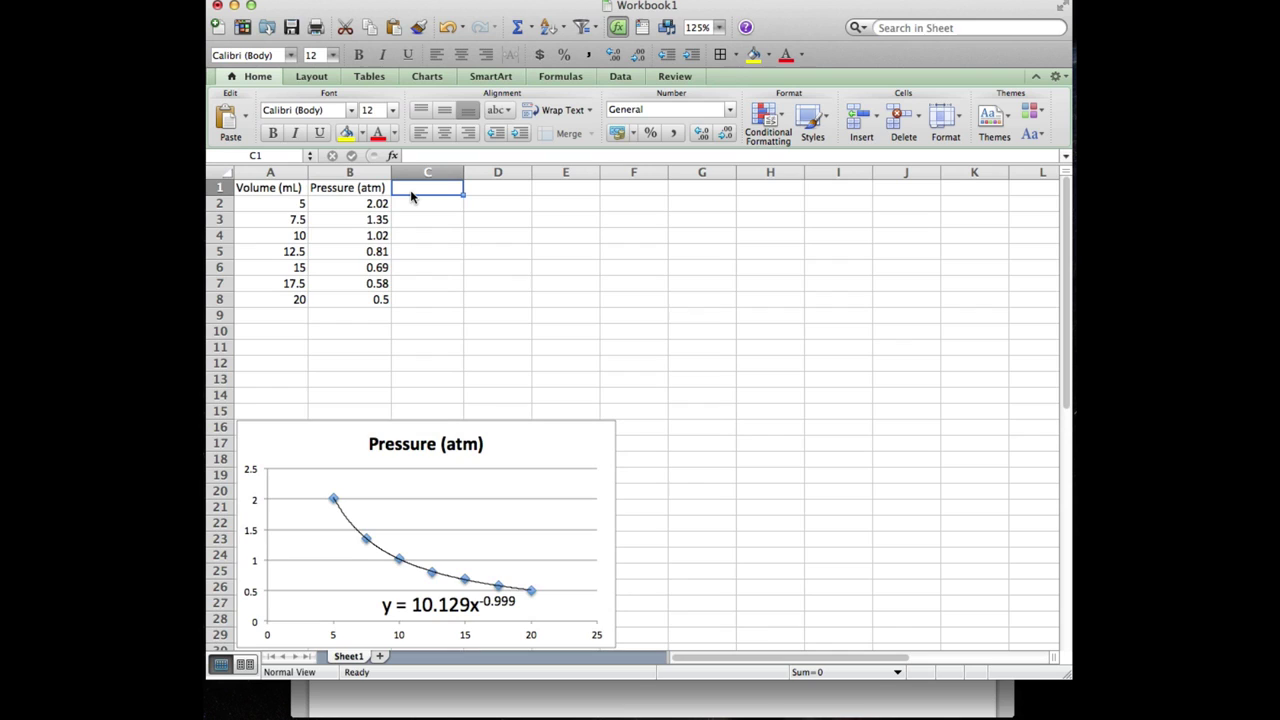
type("1/P")
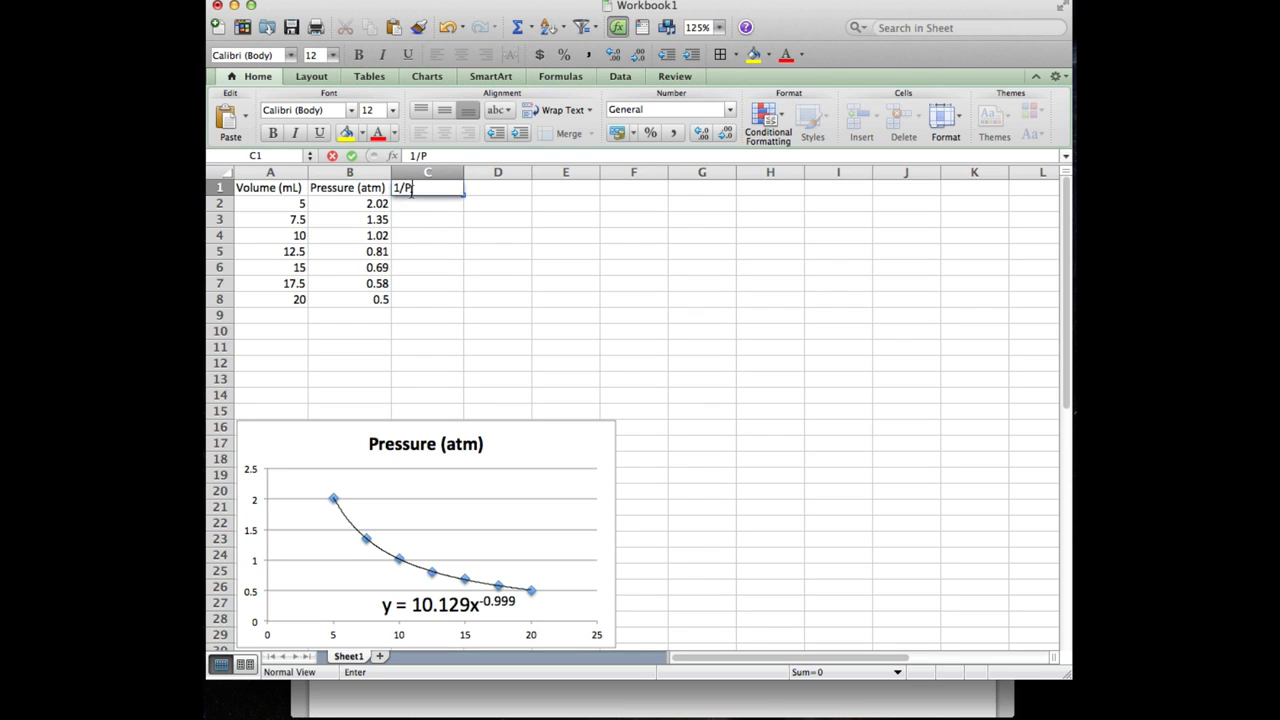
type("(")
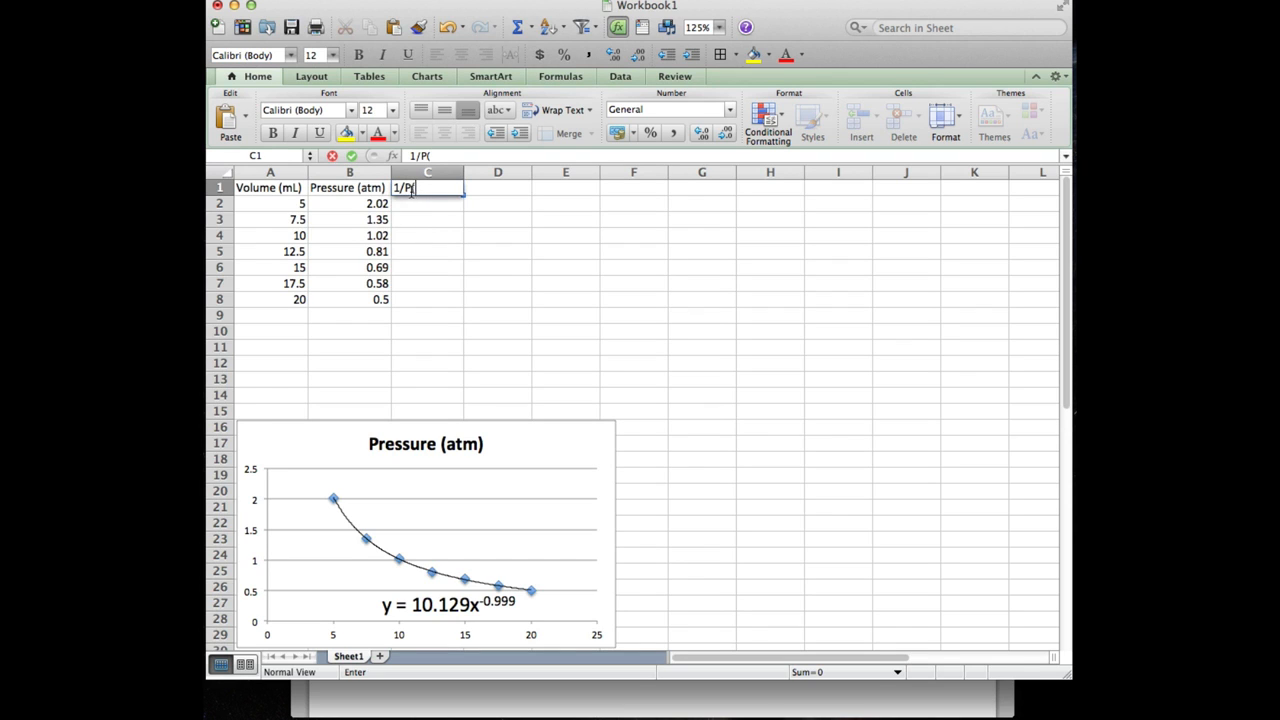
type("(atm")
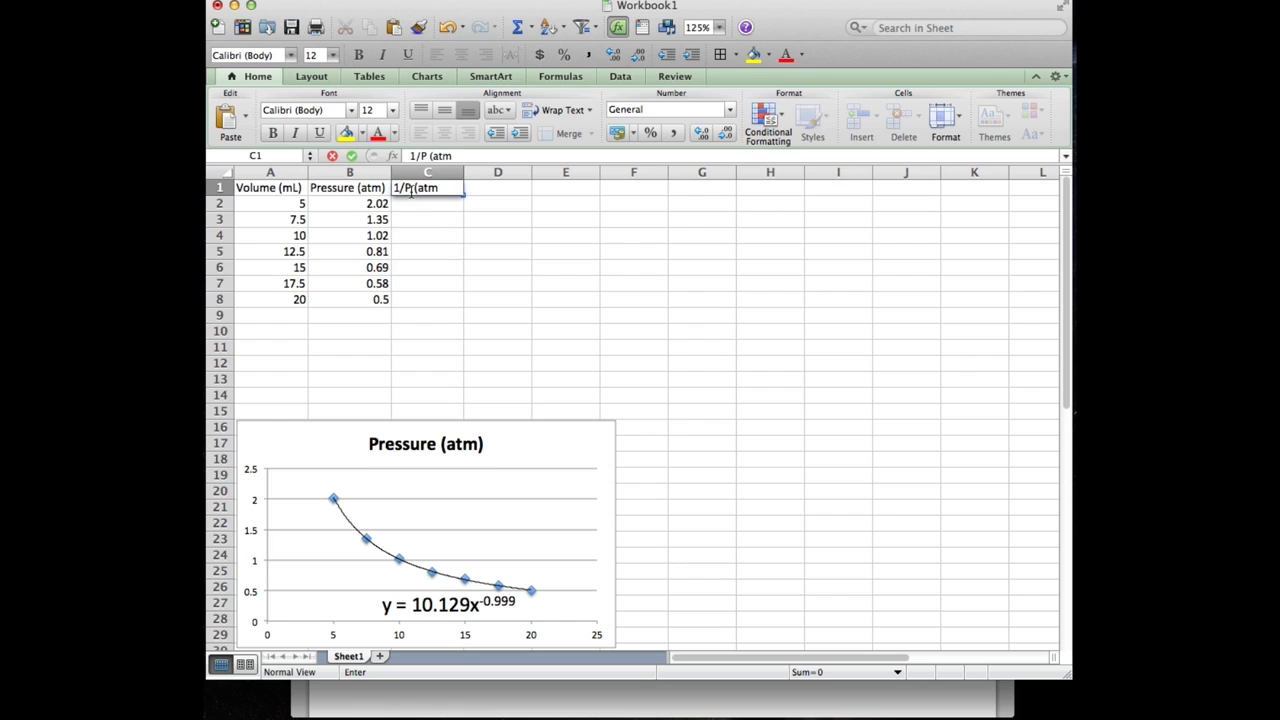
type("^-1)")
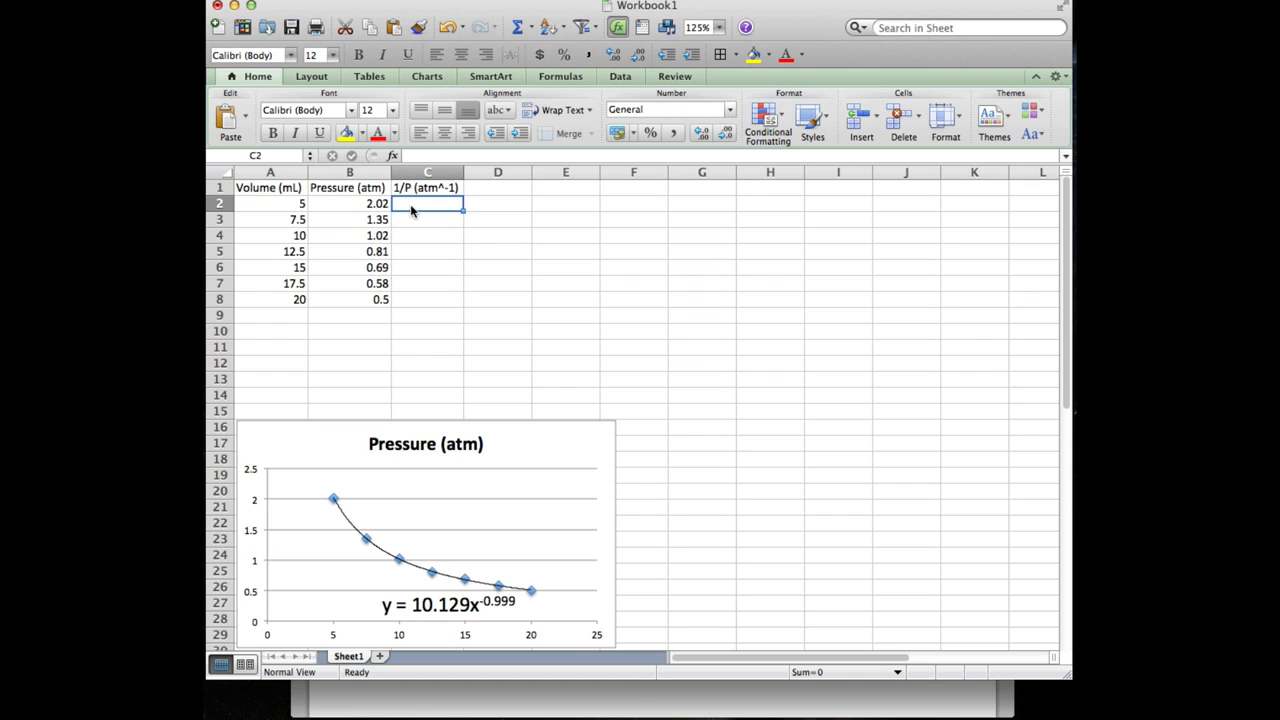
Enter =1/B2 in C2 giving 0.4950495, copy it and select C2:C8
type("=")
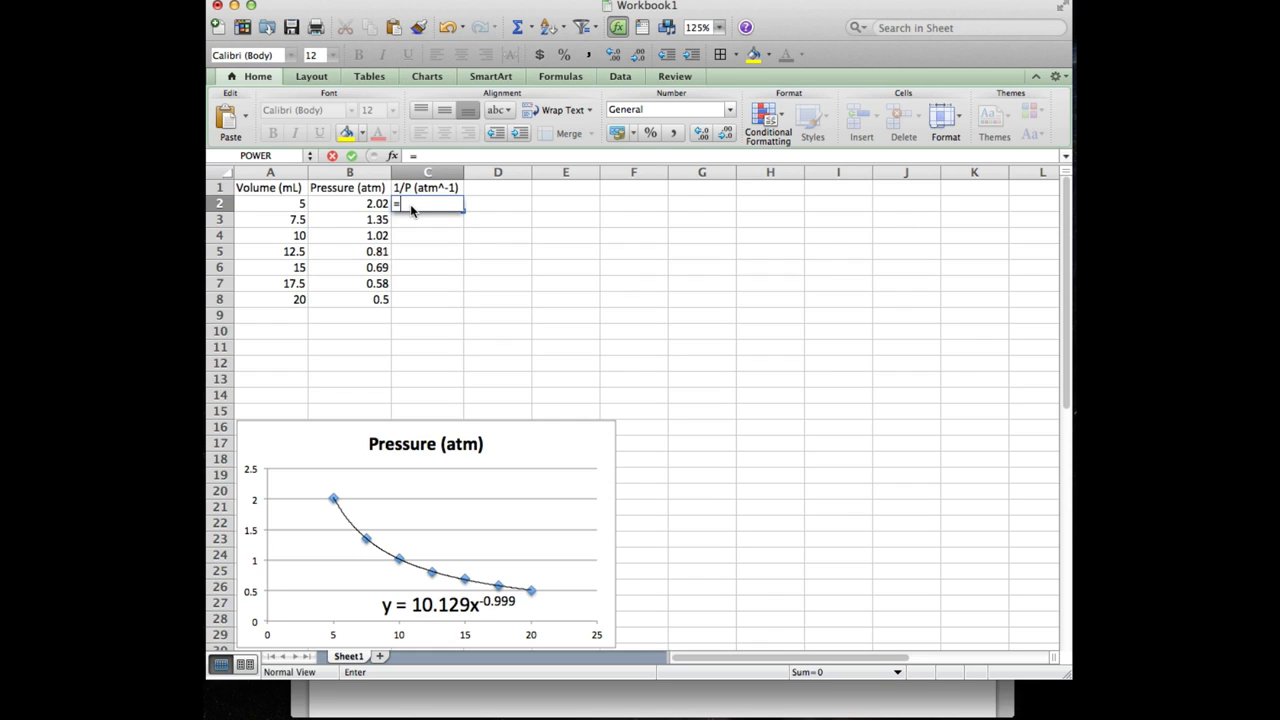
type("1/$")
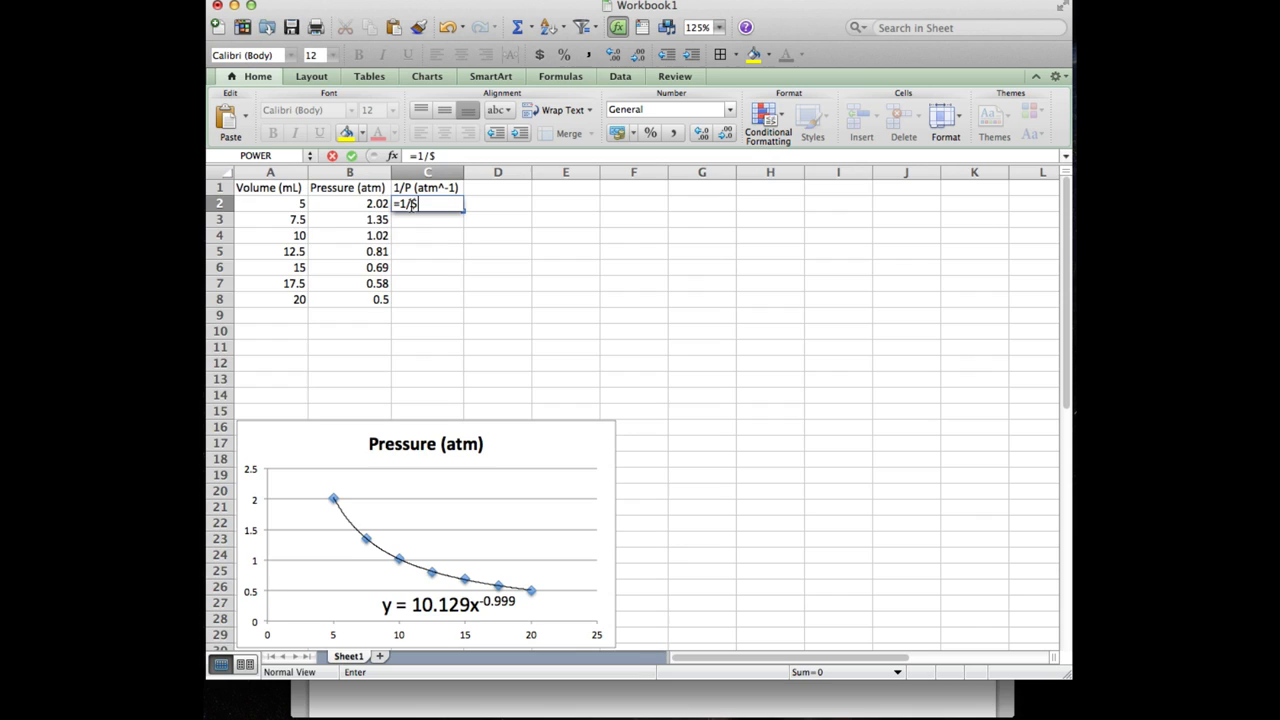
left_click(348, 204)
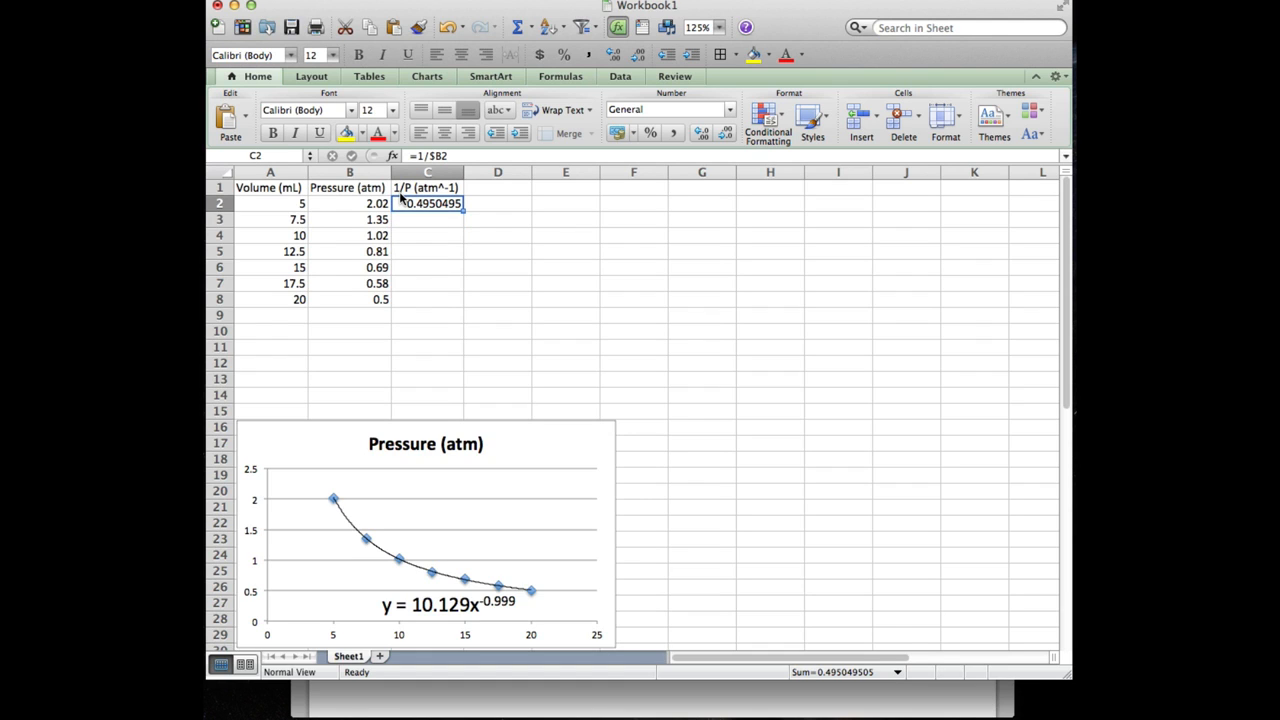
key("cmd+c")
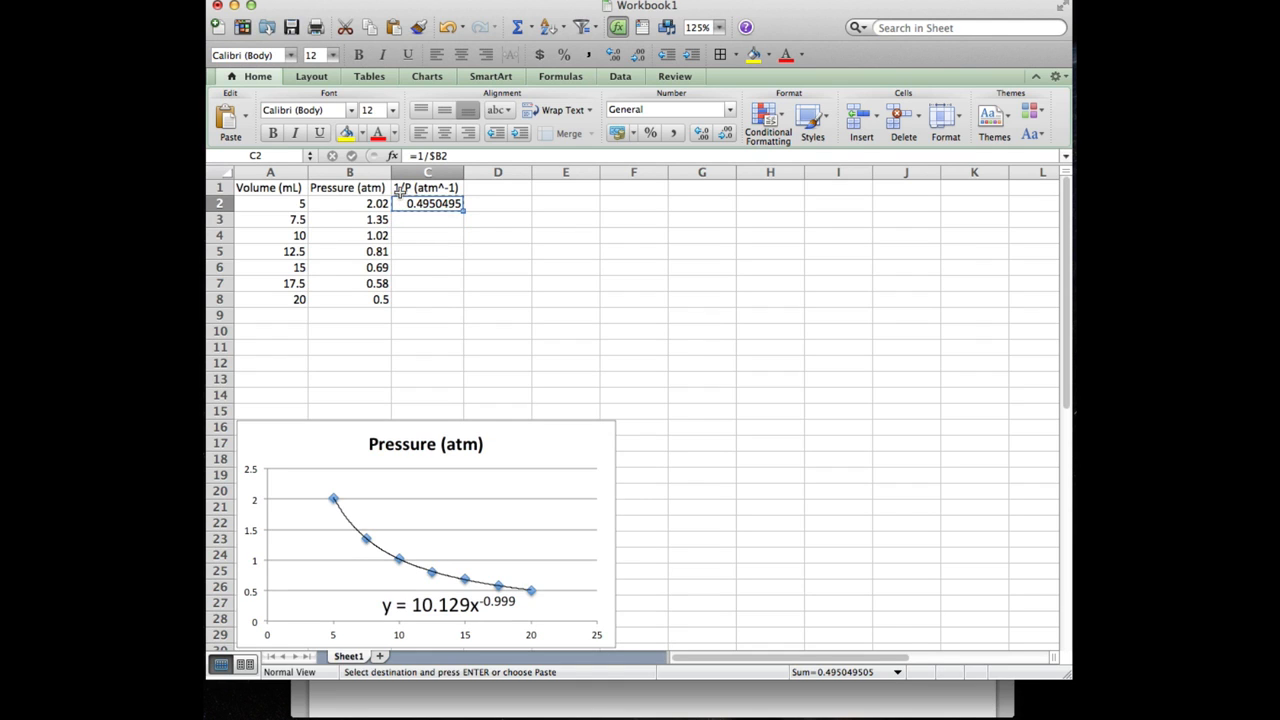
left_click_drag(428, 204, 428, 292)
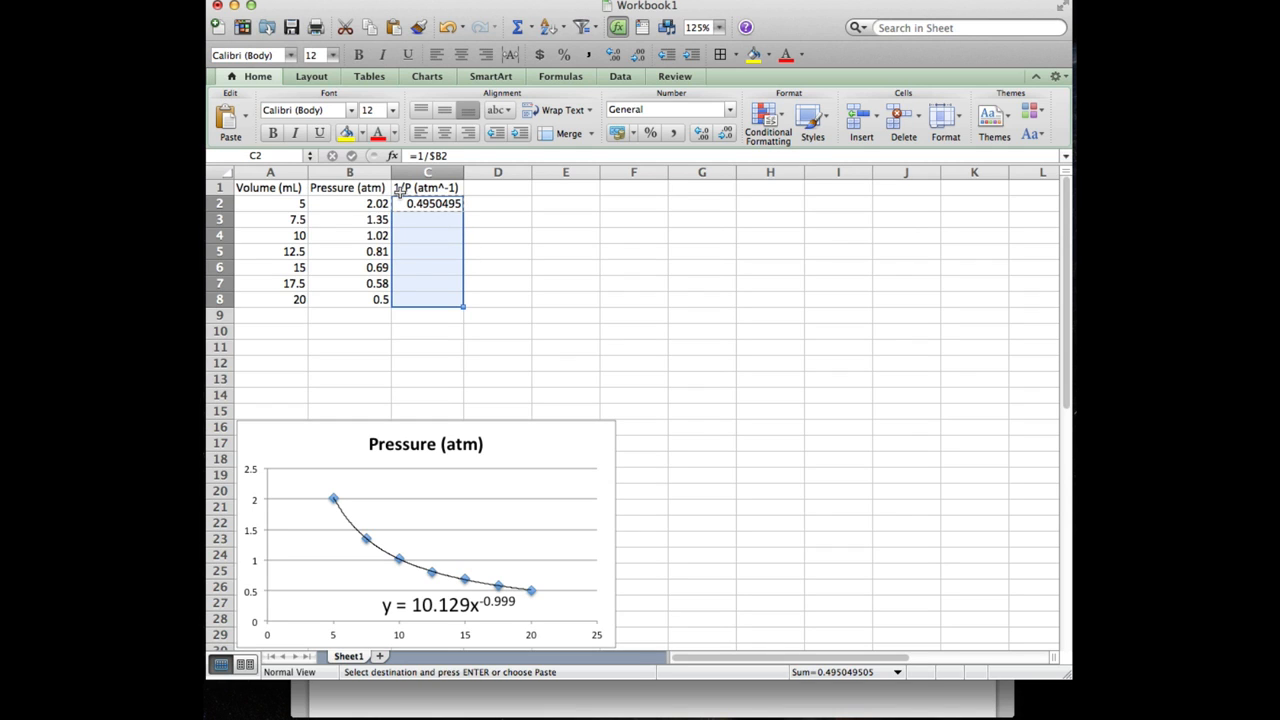
Paste the reciprocal formula down C2:C8 and check the copied formulas
left_click(428, 218)
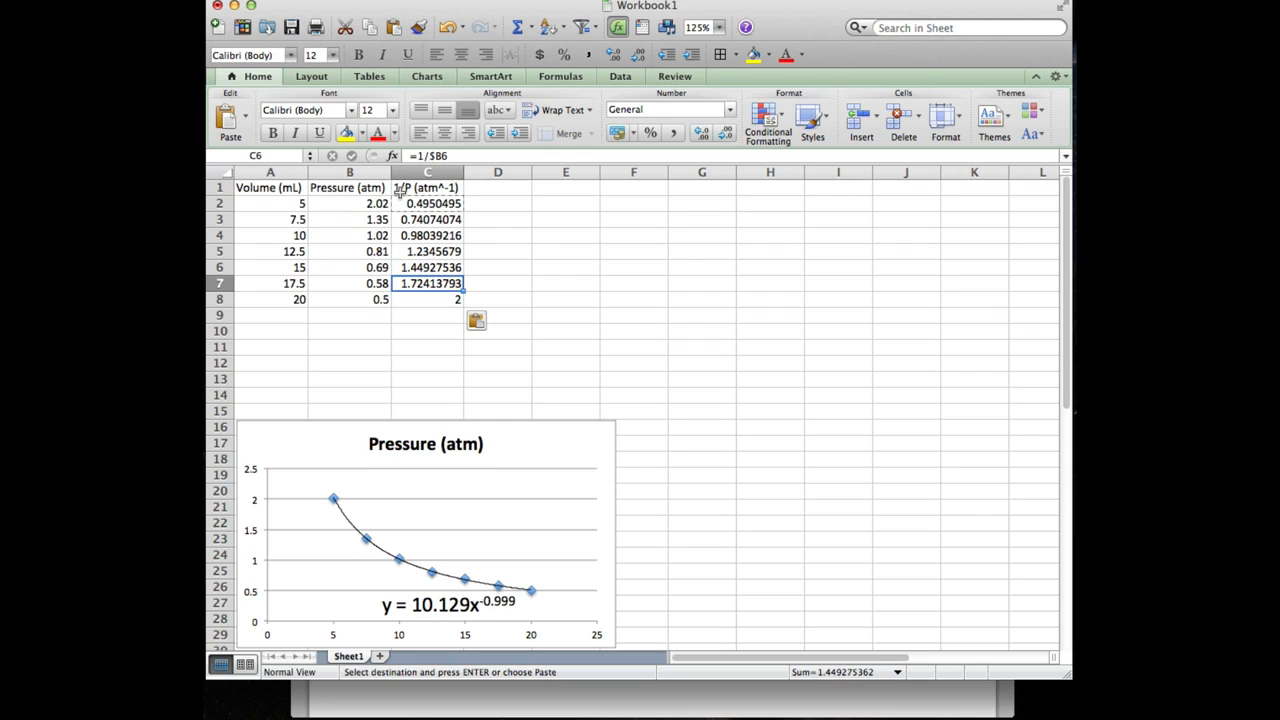
left_click(428, 300)
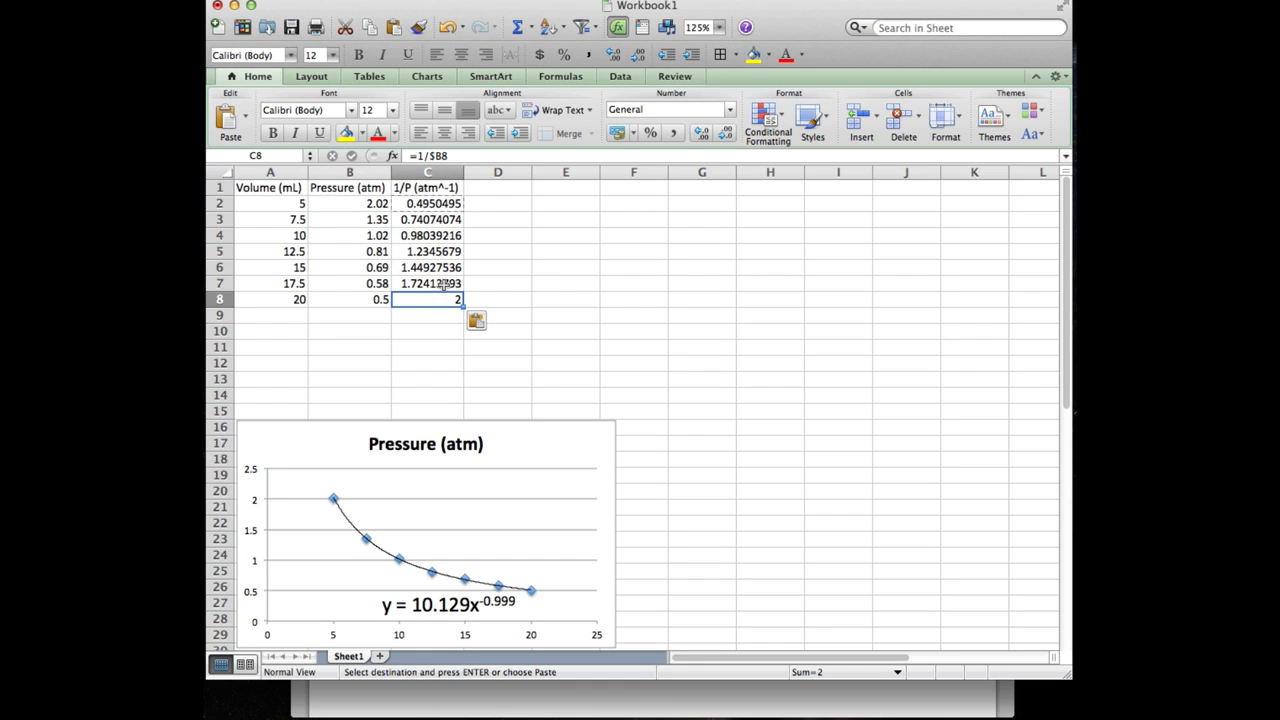
left_click(426, 218)
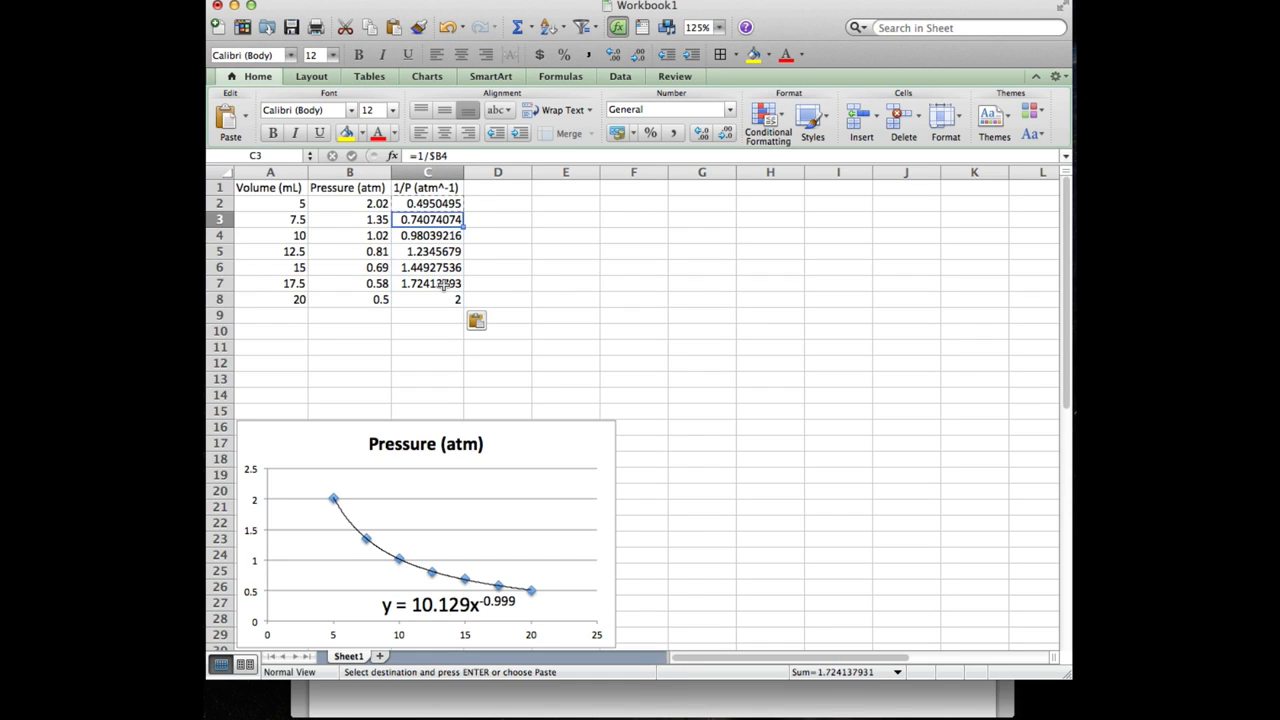
left_click(428, 204)
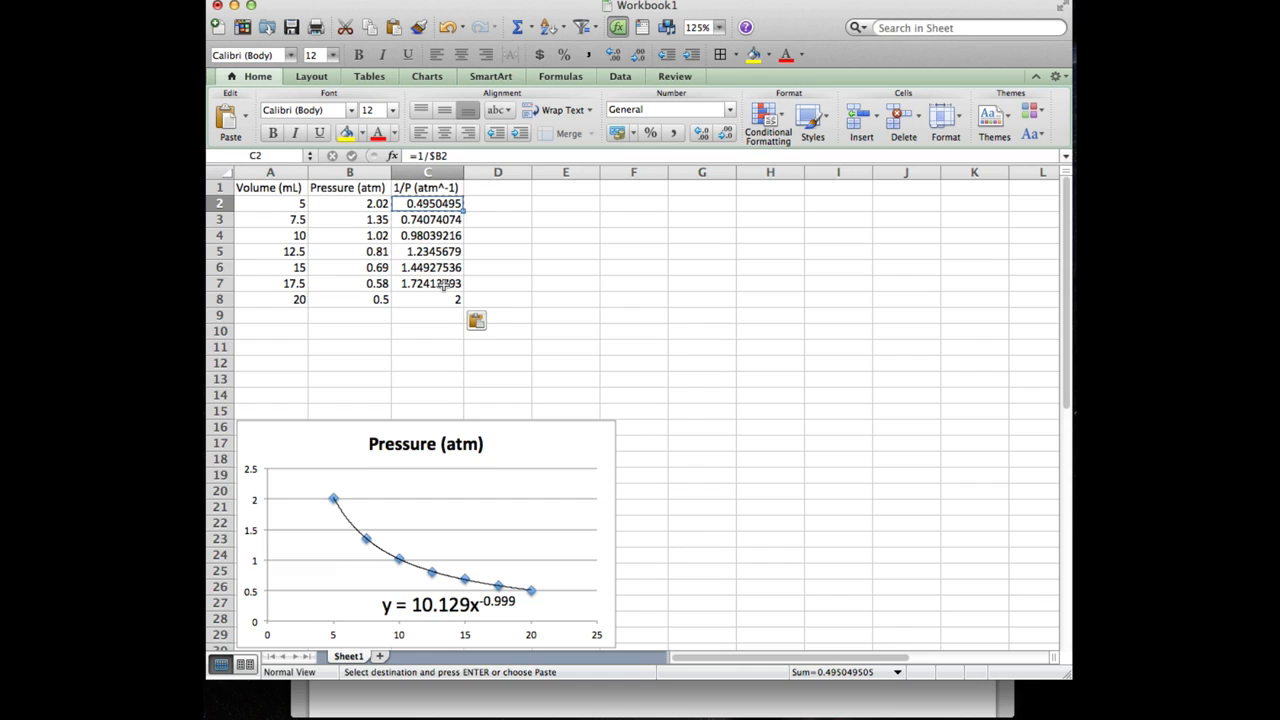
Insert a markers-only scatter chart of 1/P against volume
left_click(426, 346)
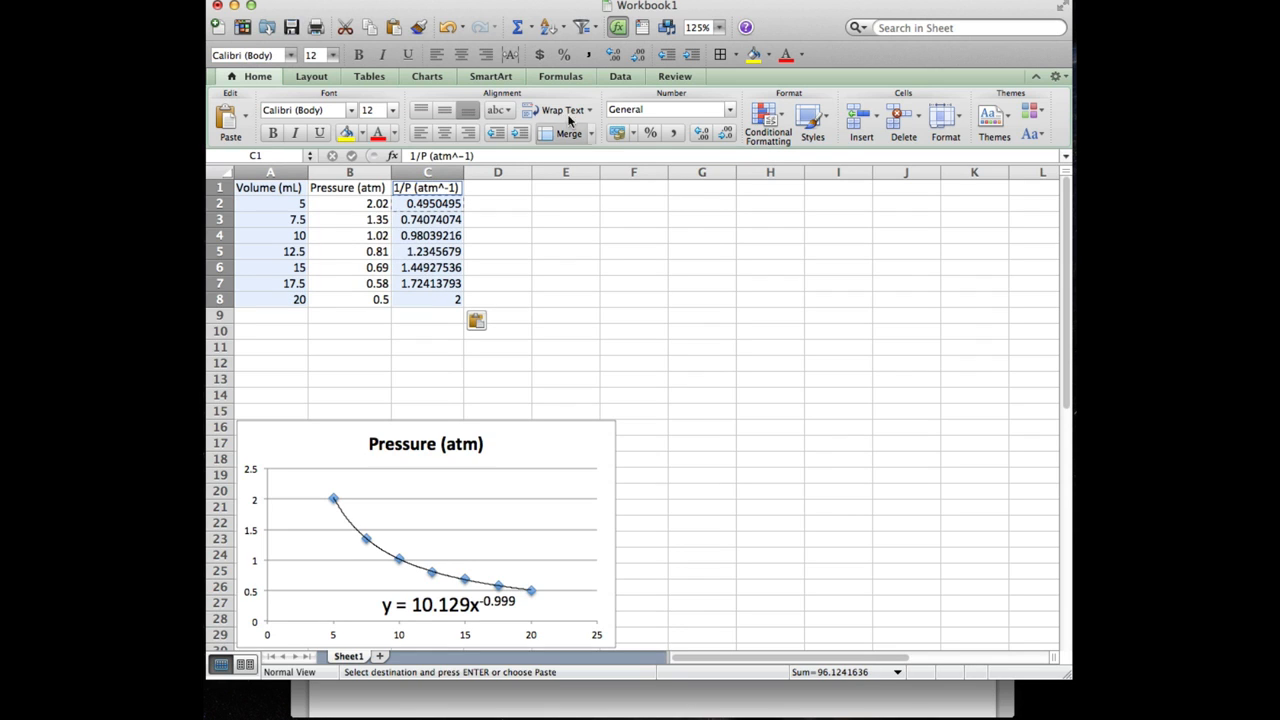
left_click(428, 76)
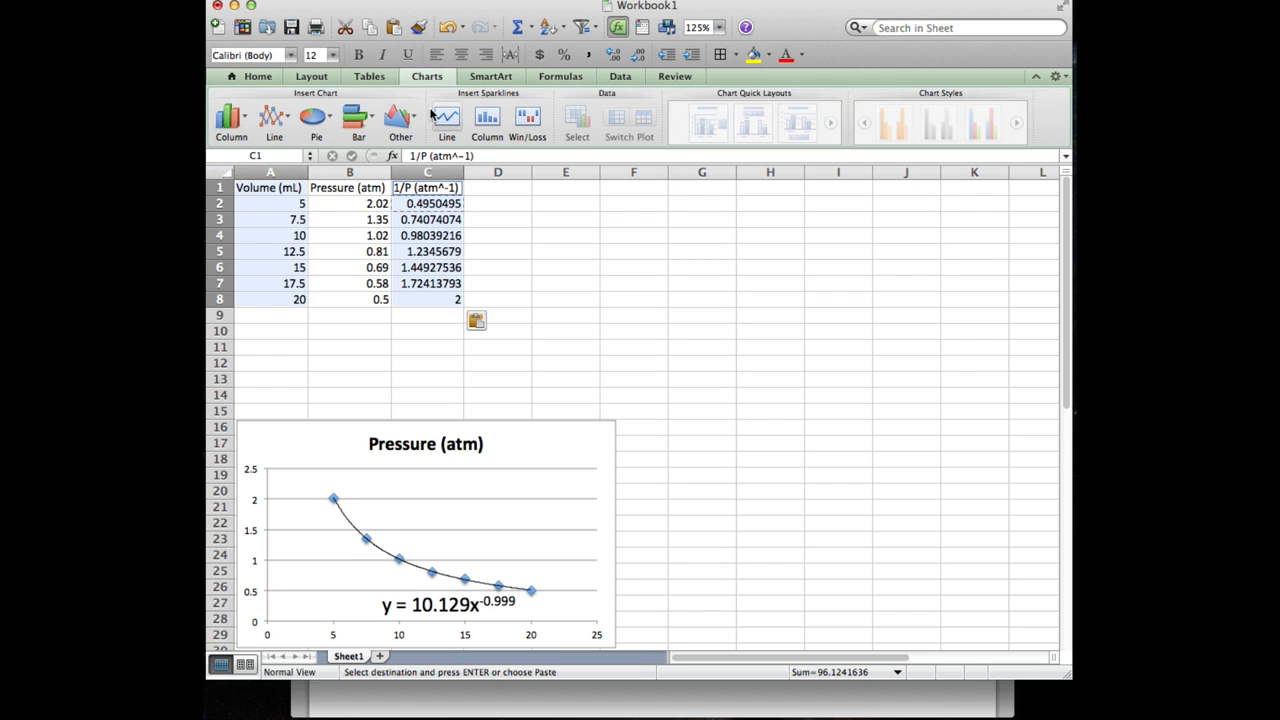
left_click(400, 118)
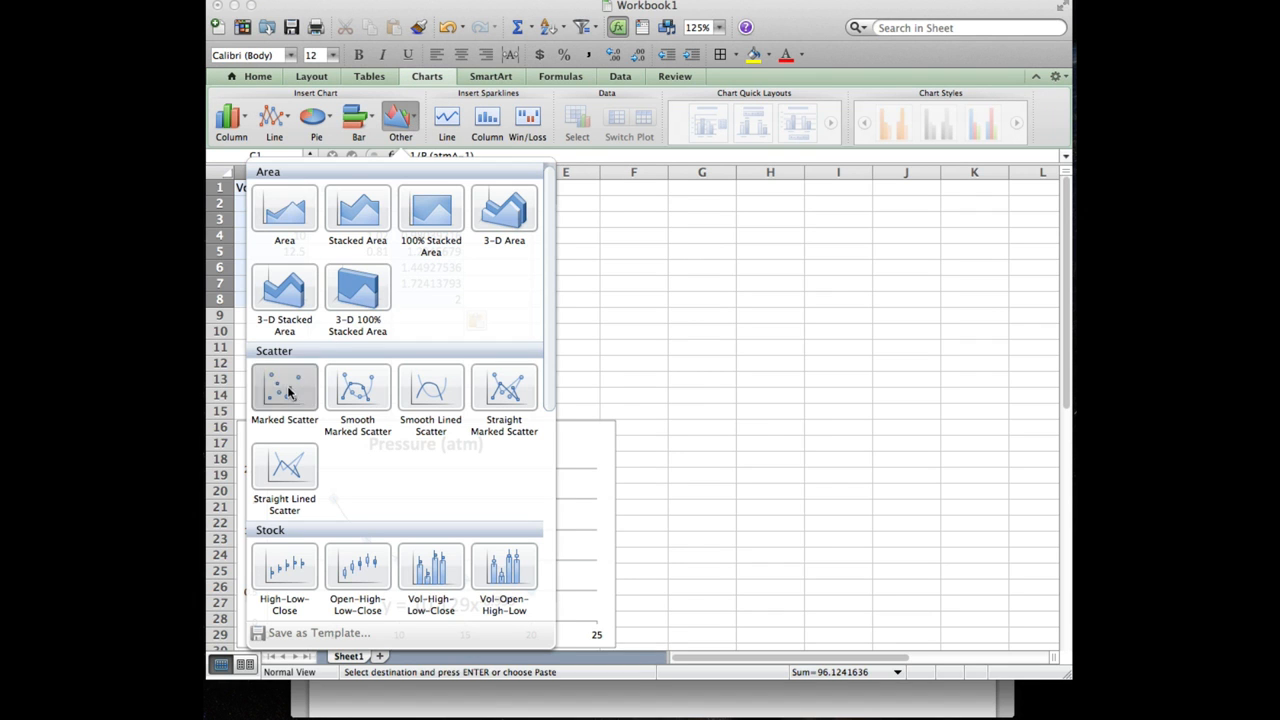
left_click(284, 388)
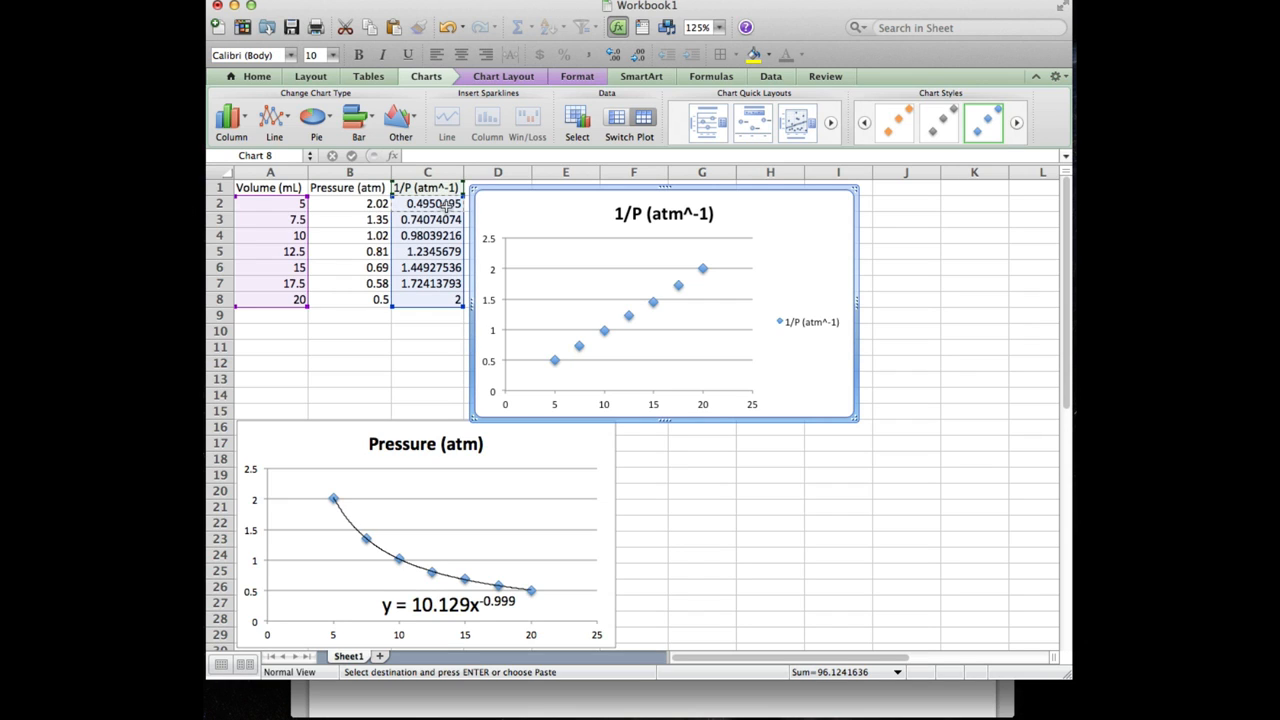
mouse_move(796, 224)
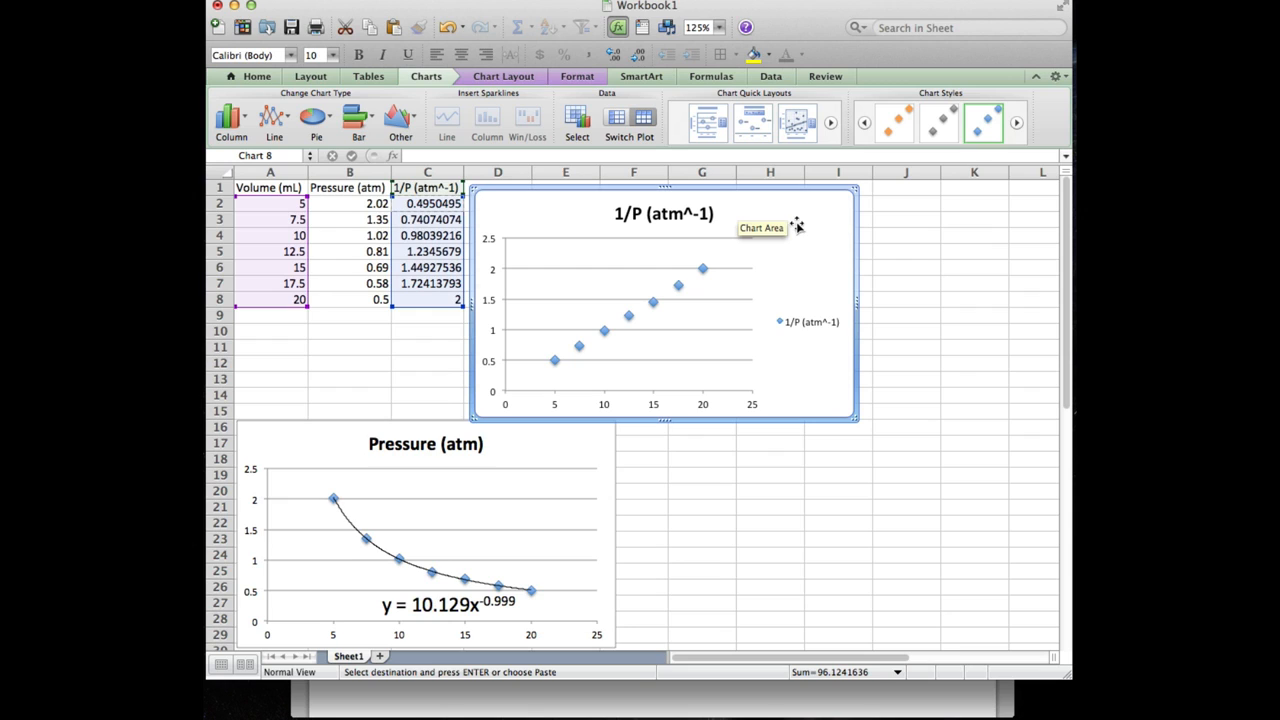
mouse_move(798, 224)
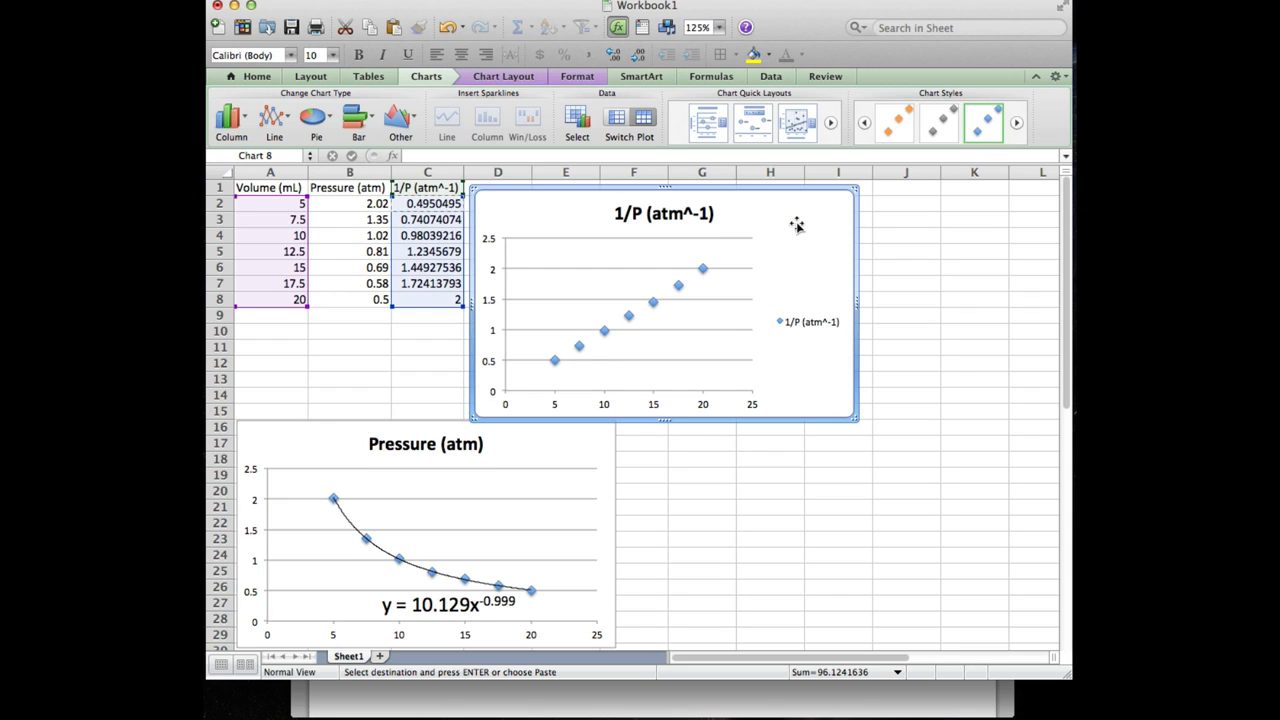
left_click(812, 322)
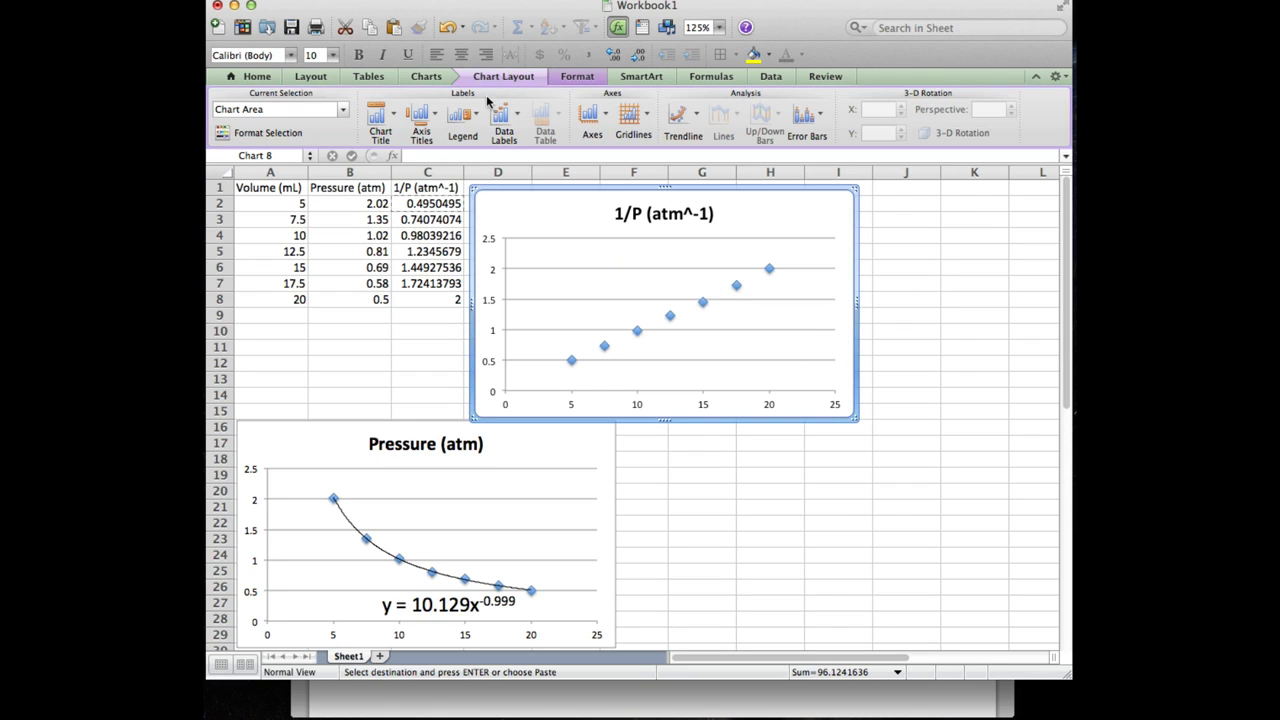
Add a linear trendline with intercept 0 and its equation, y = 0.0987x, displayed
left_click(684, 118)
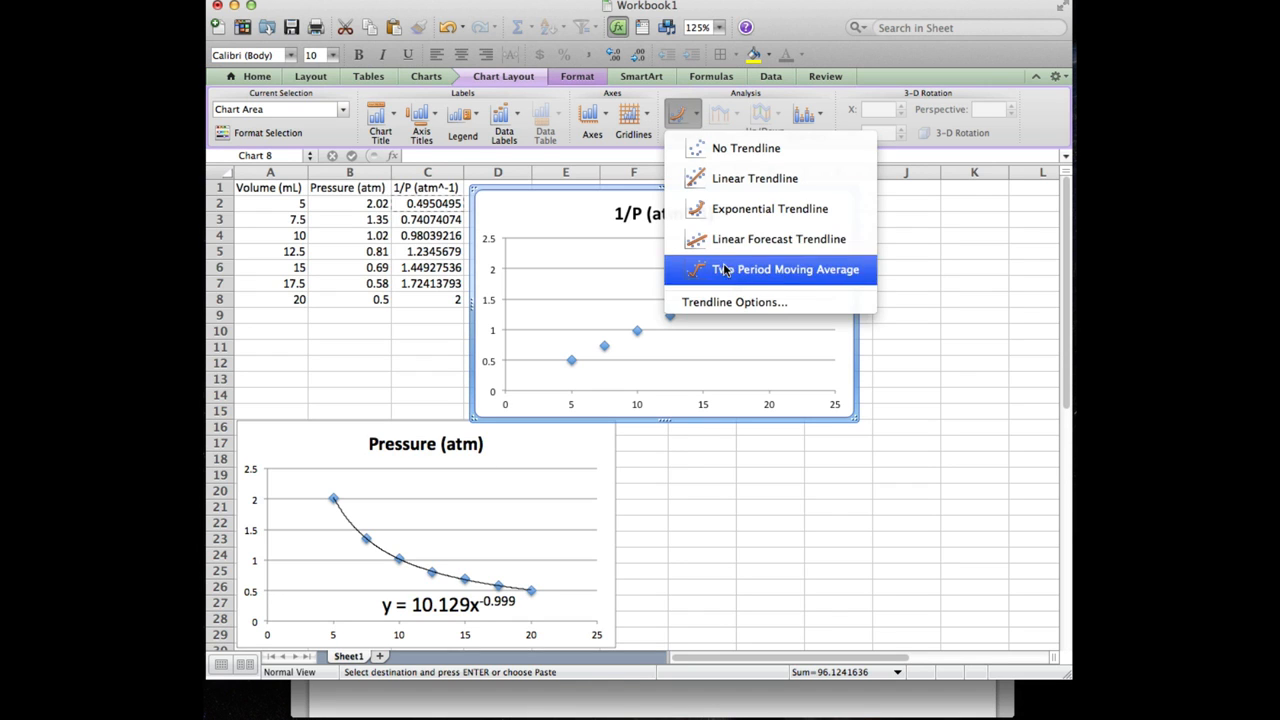
left_click(732, 300)
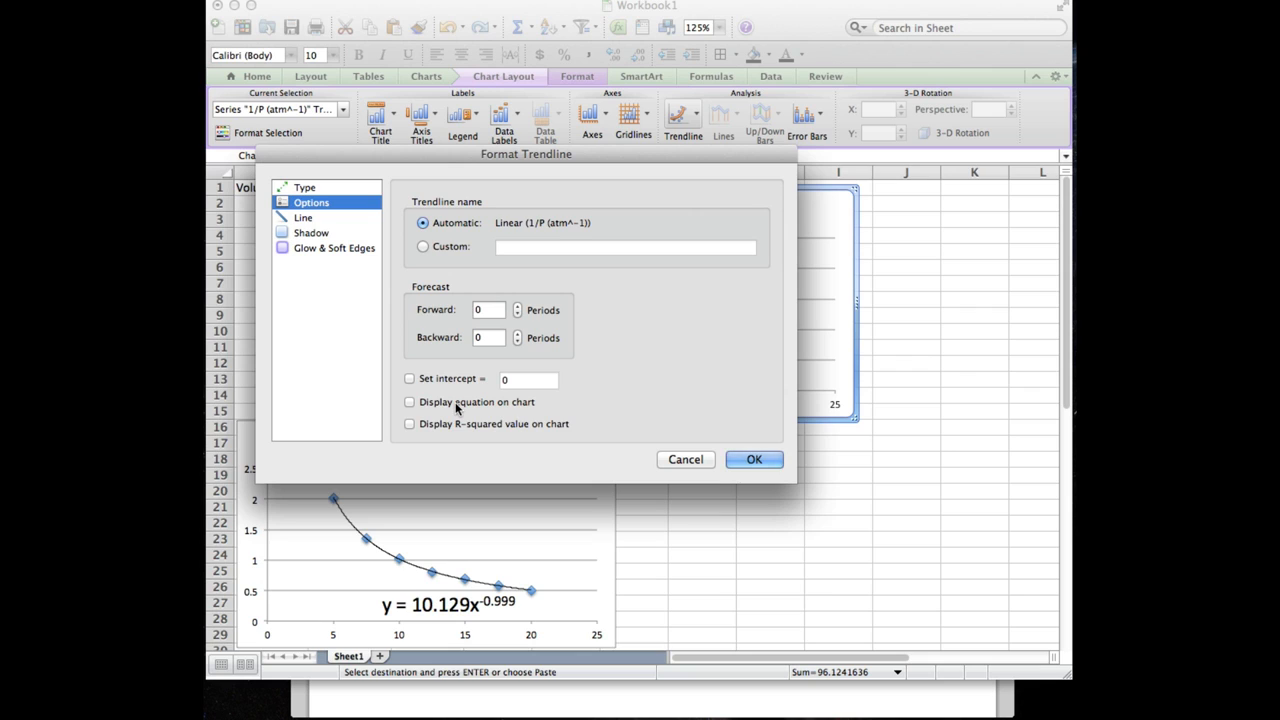
left_click(408, 402)
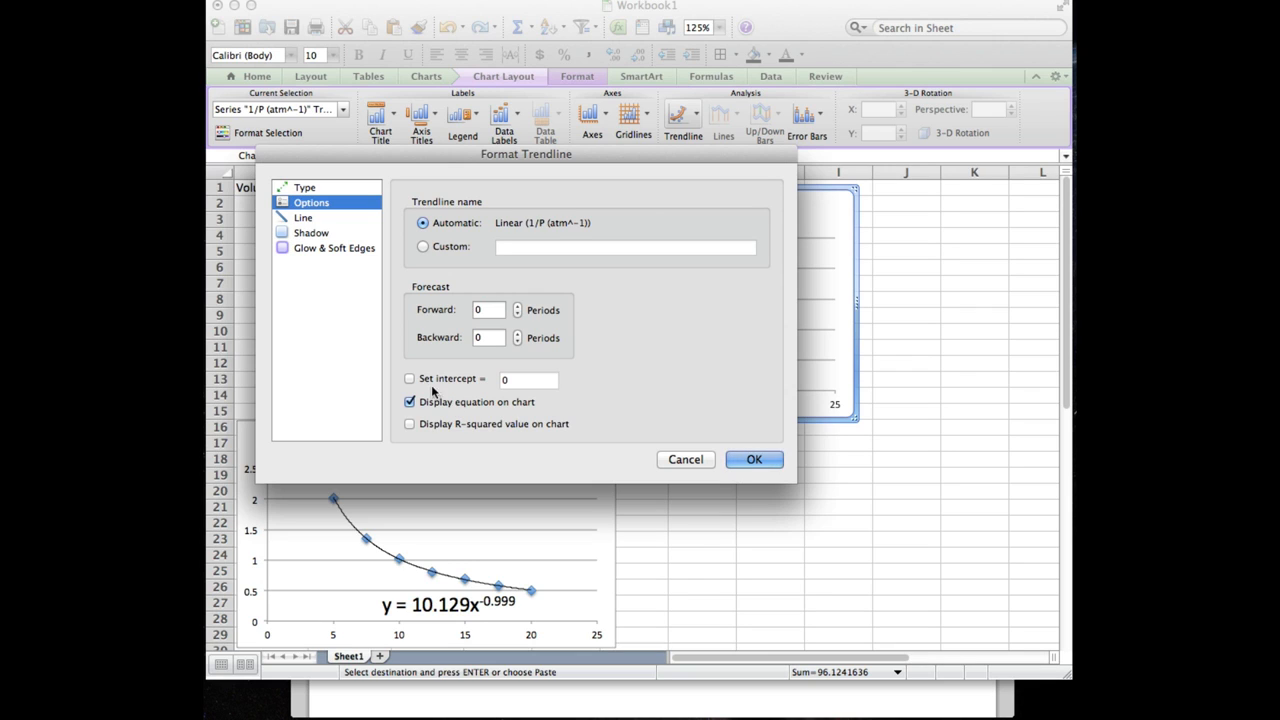
left_click(408, 378)
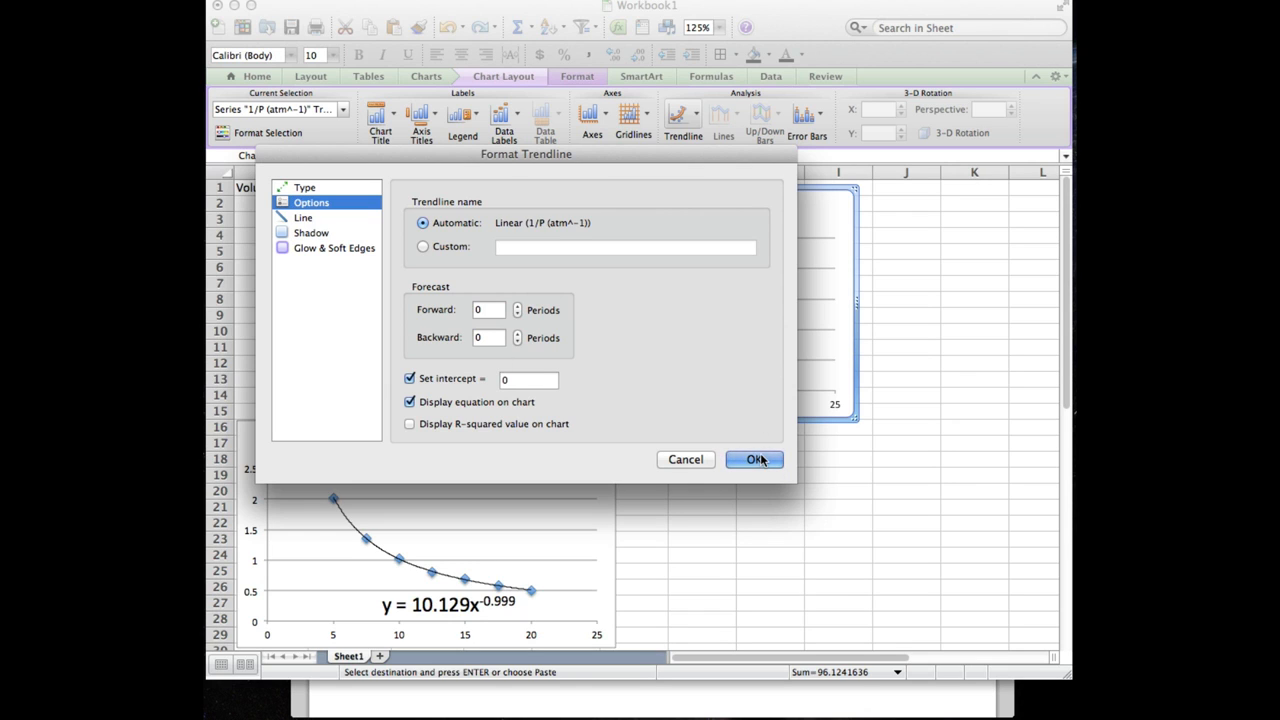
left_click(752, 458)
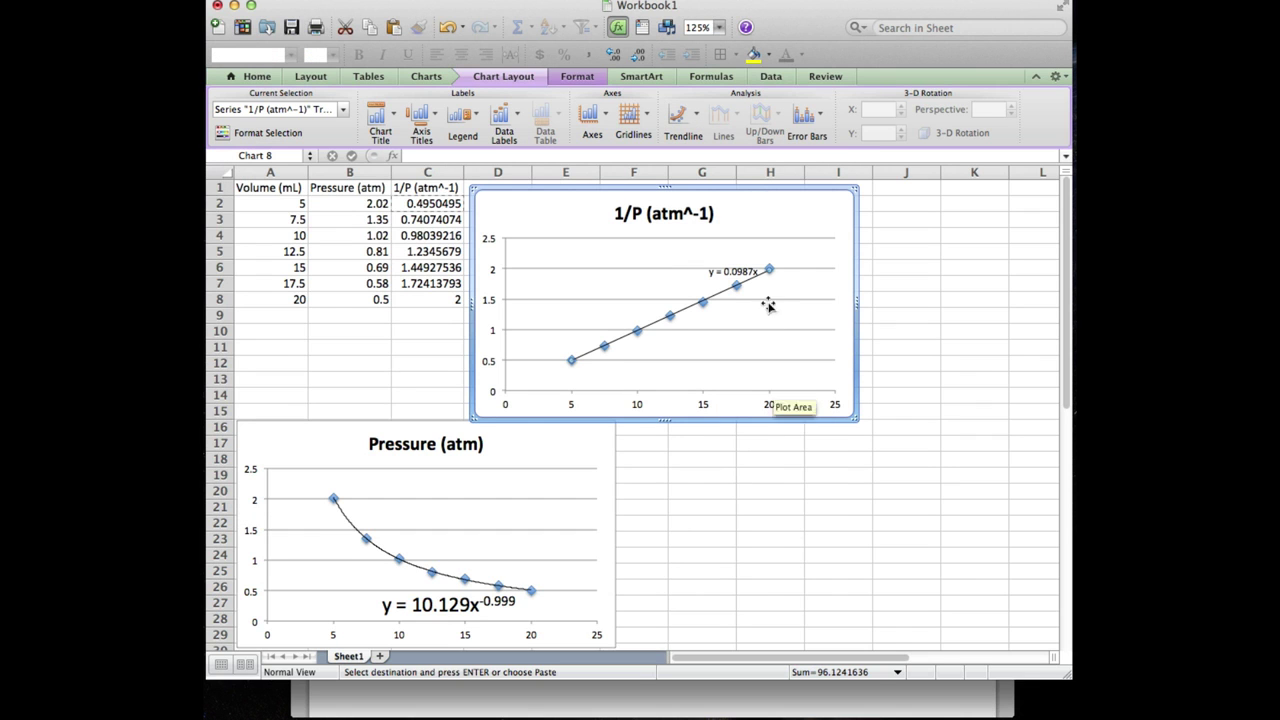
Set the y = 0.0987x equation label to font size 20 and place it above the trendline
left_click(732, 272)
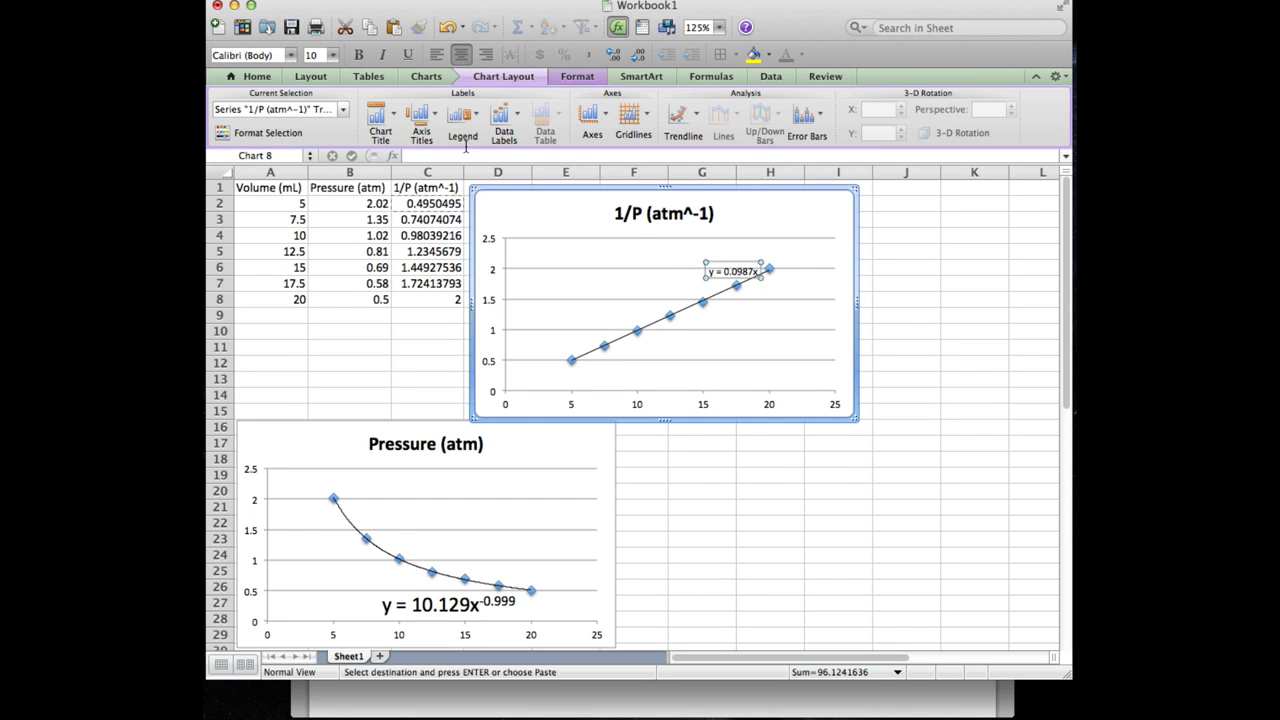
left_click(348, 56)
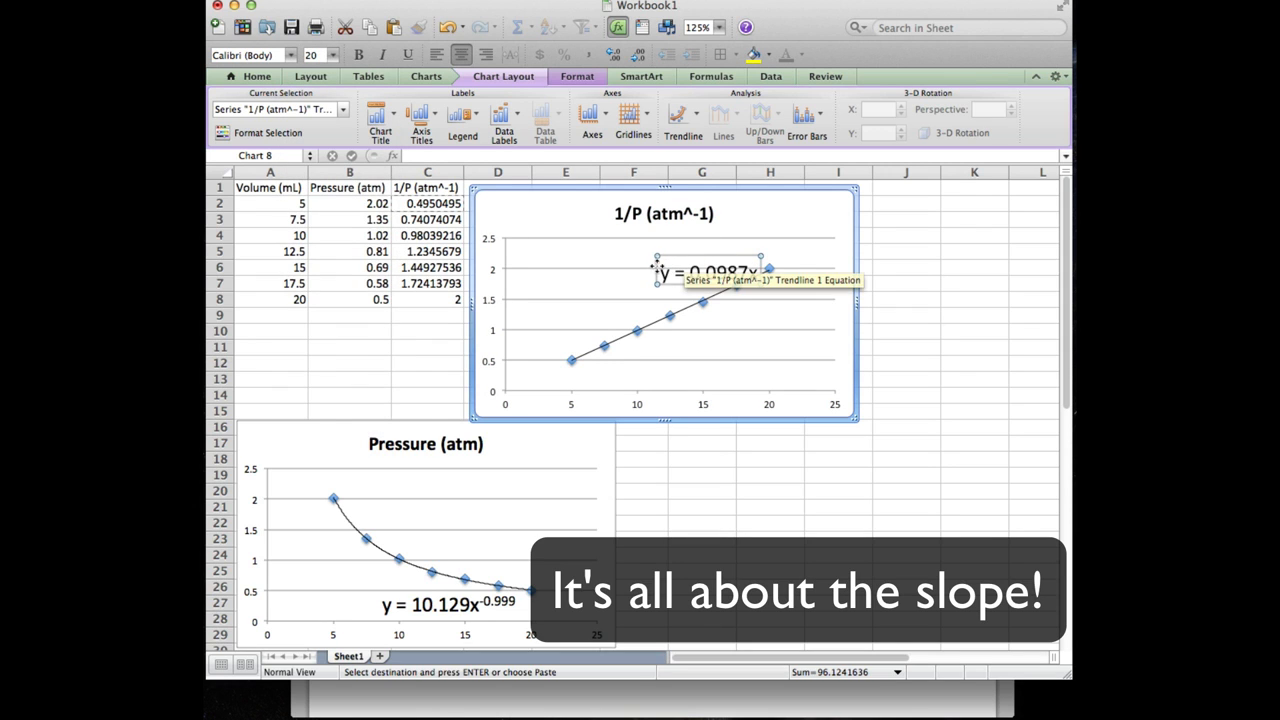
left_click_drag(704, 270, 676, 290)
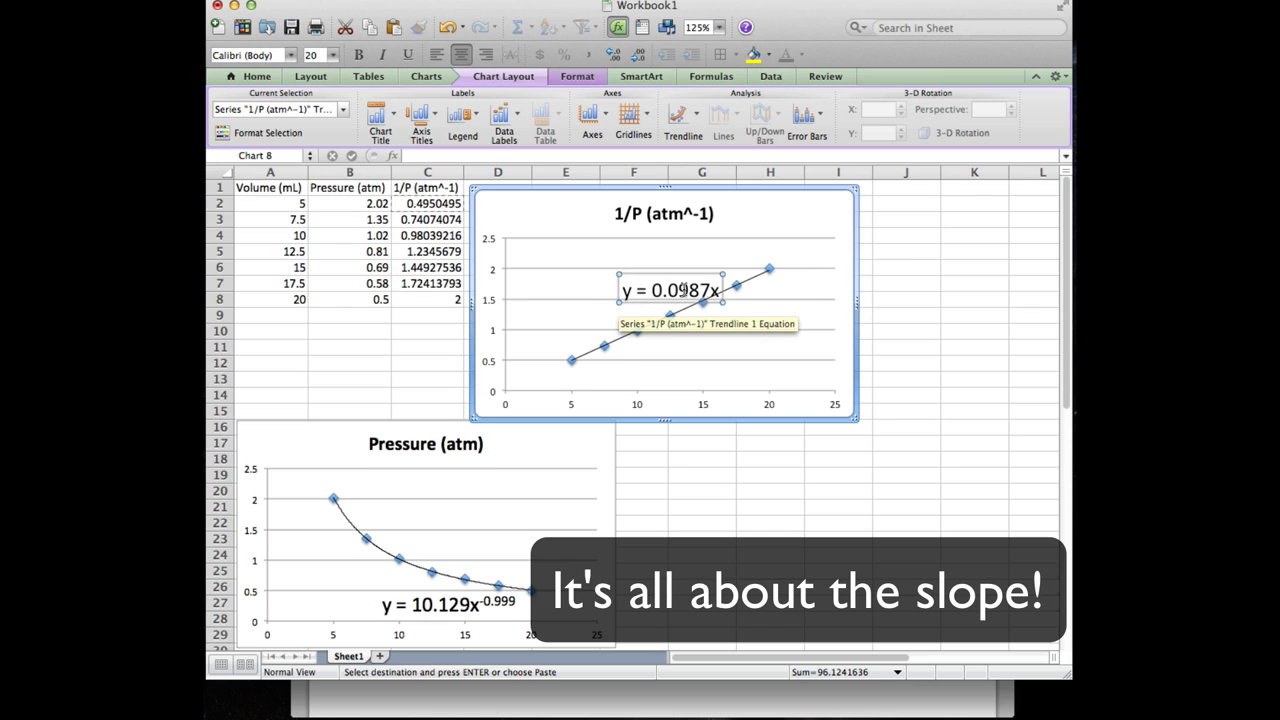
mouse_move(736, 292)
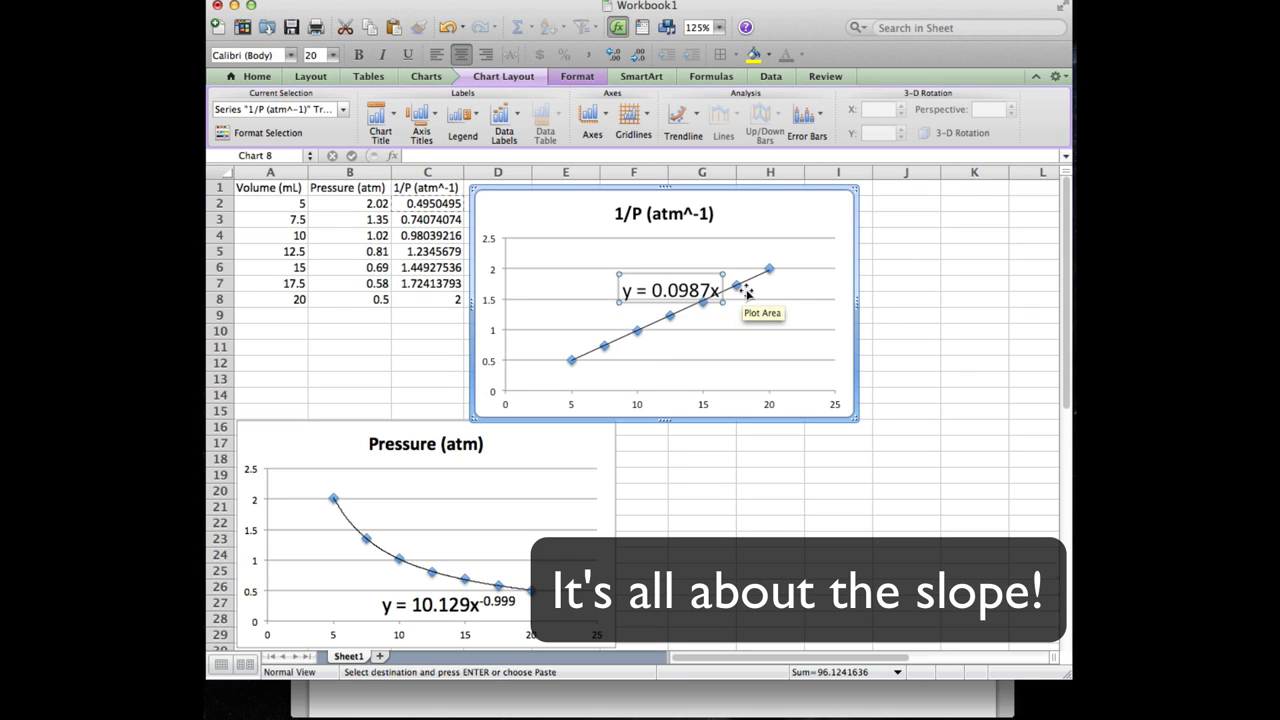
mouse_move(716, 290)
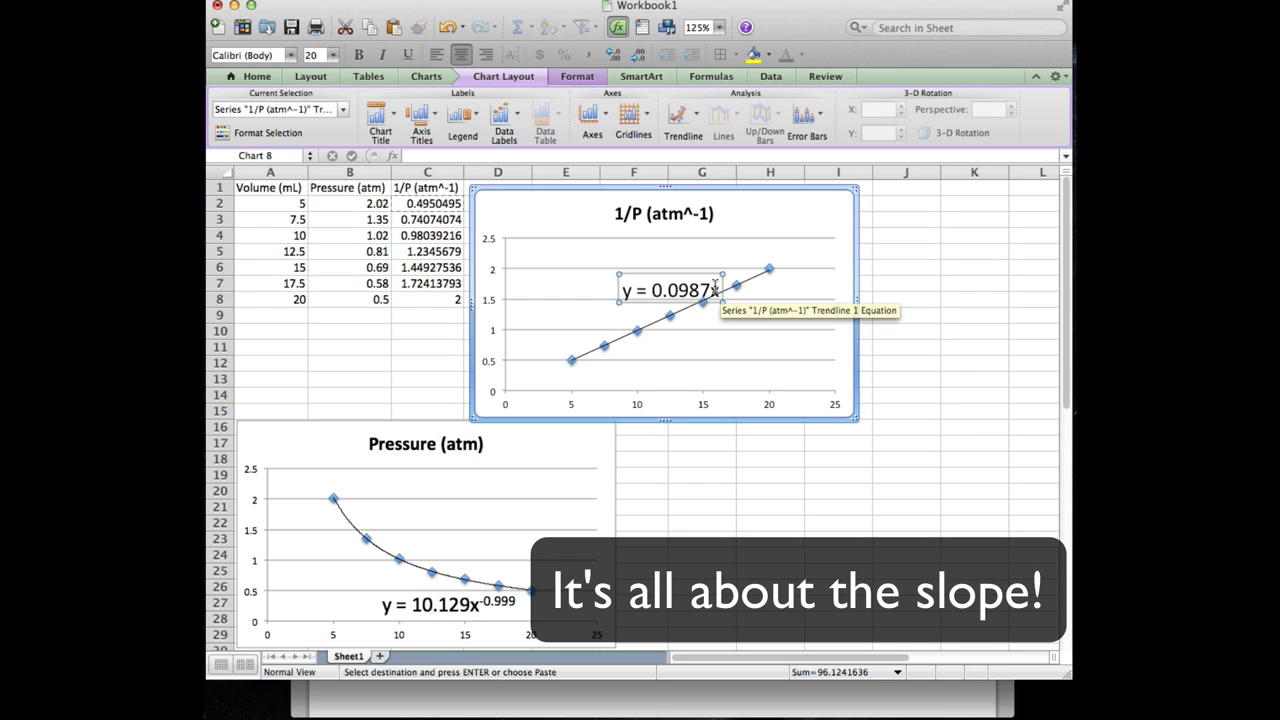
mouse_move(746, 328)
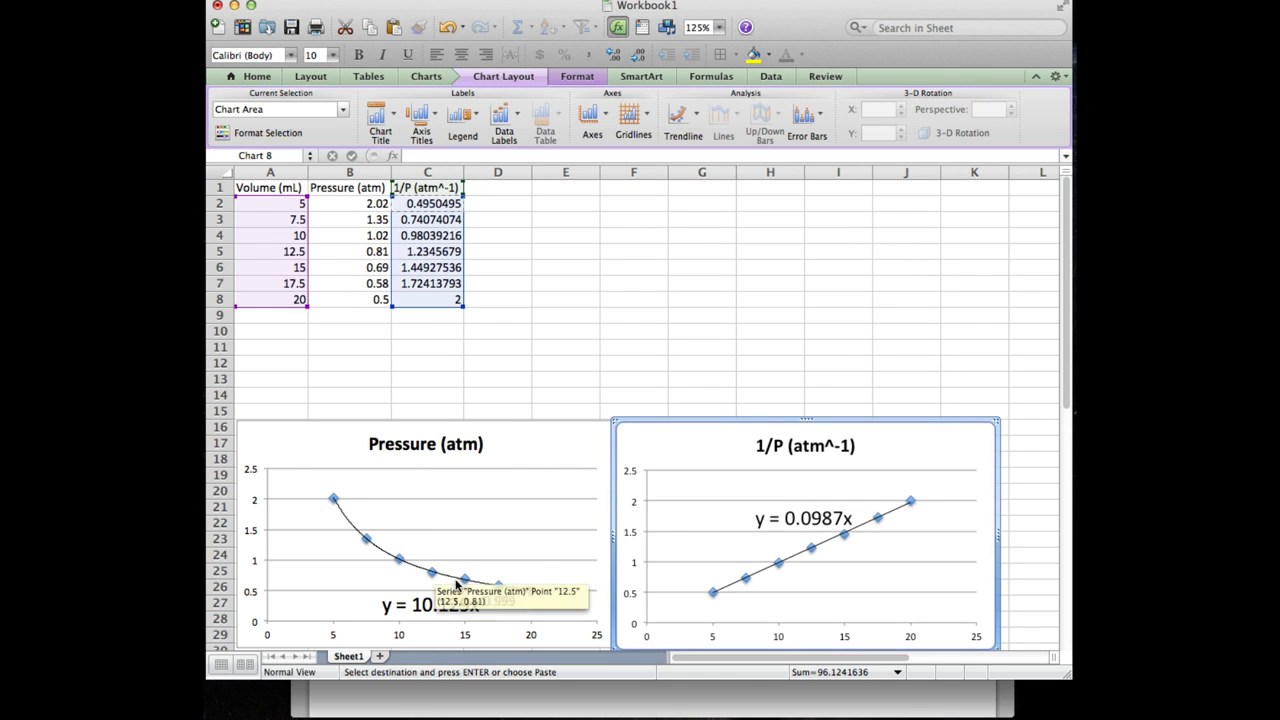
mouse_move(642, 508)
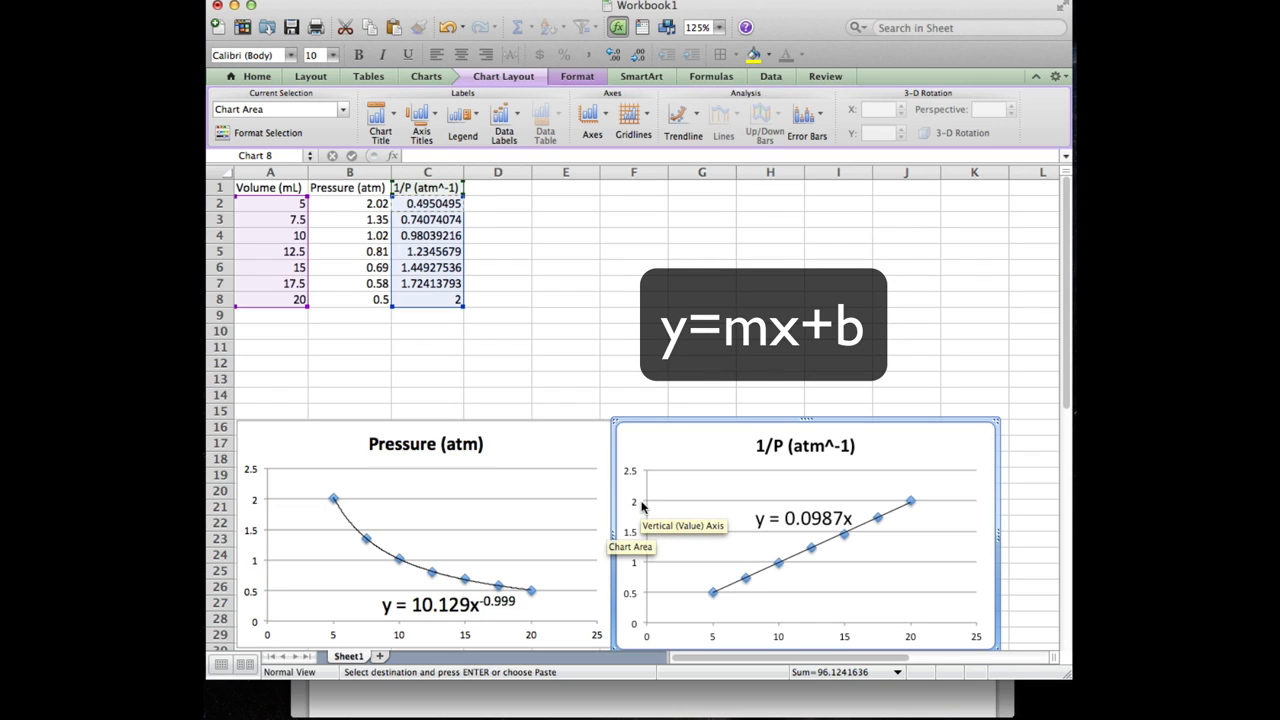
mouse_move(724, 422)
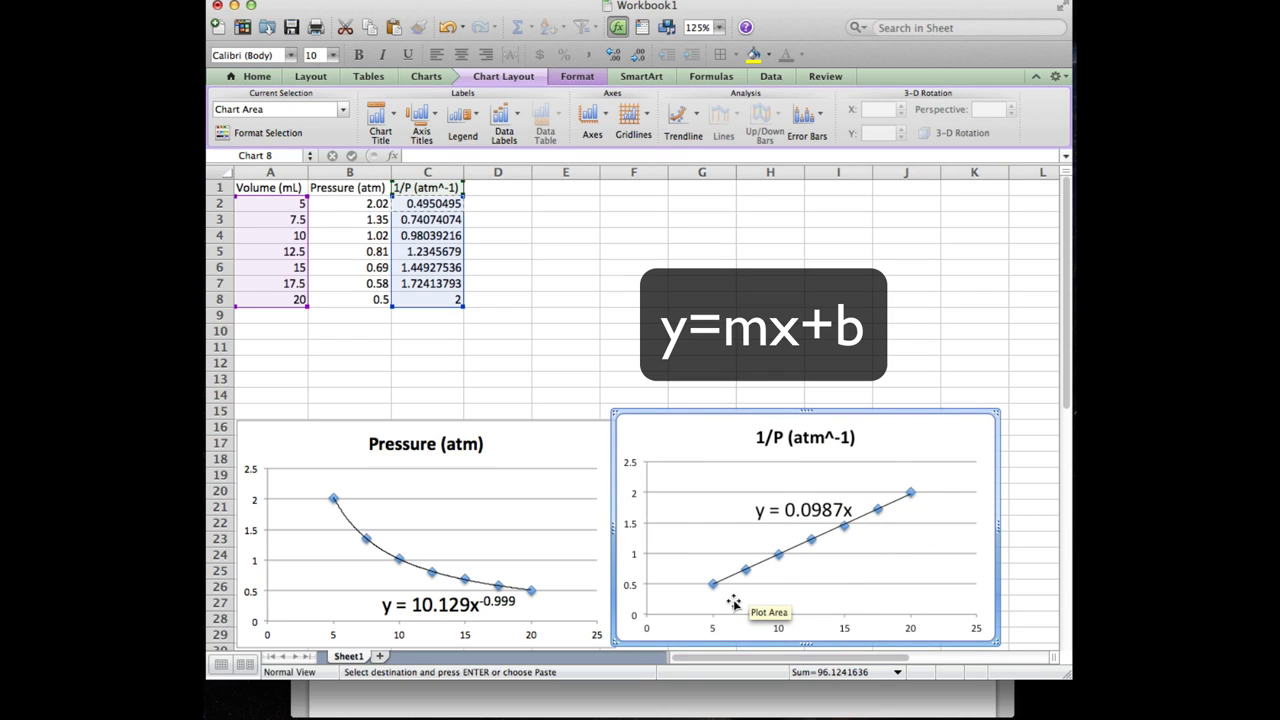
mouse_move(844, 532)
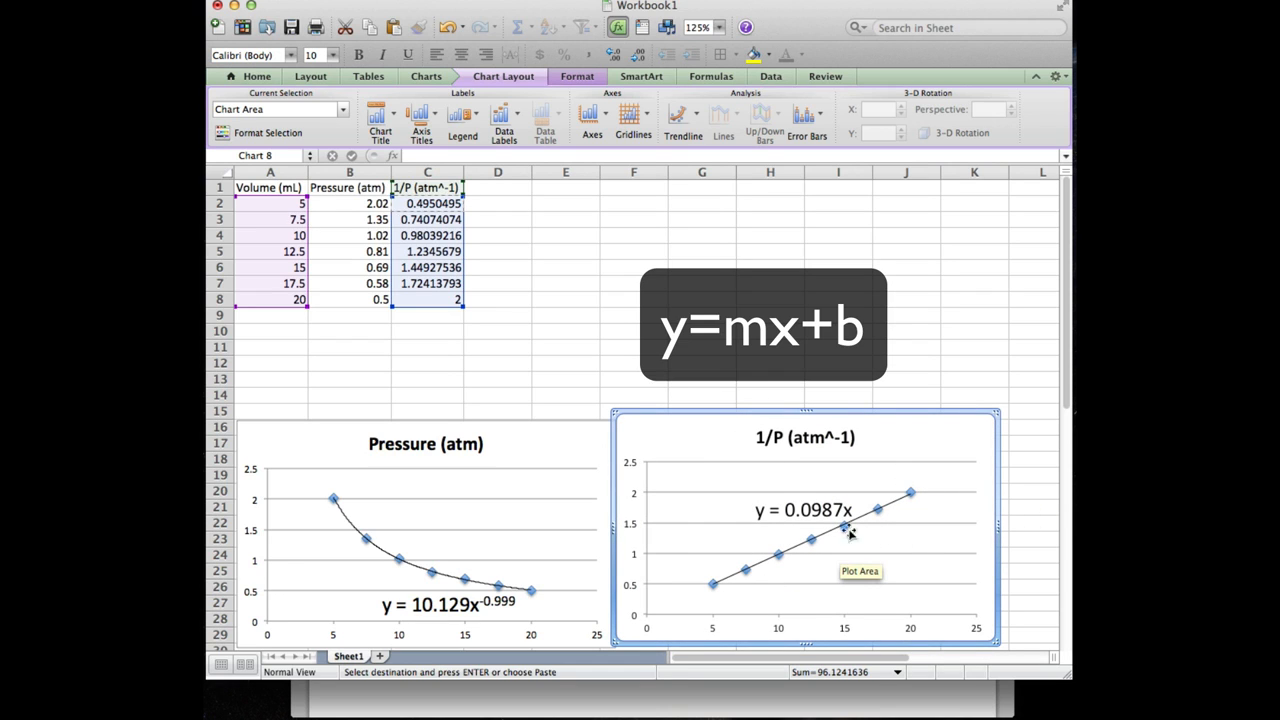
mouse_move(904, 558)
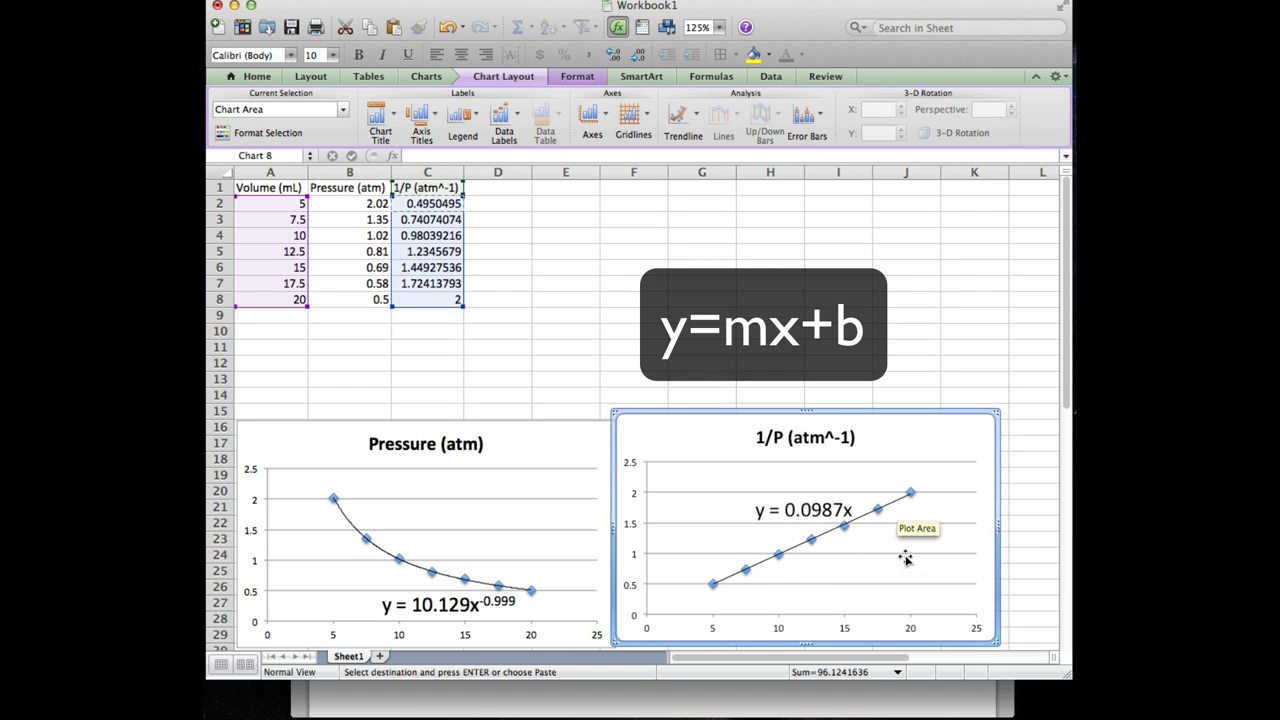
mouse_move(916, 514)
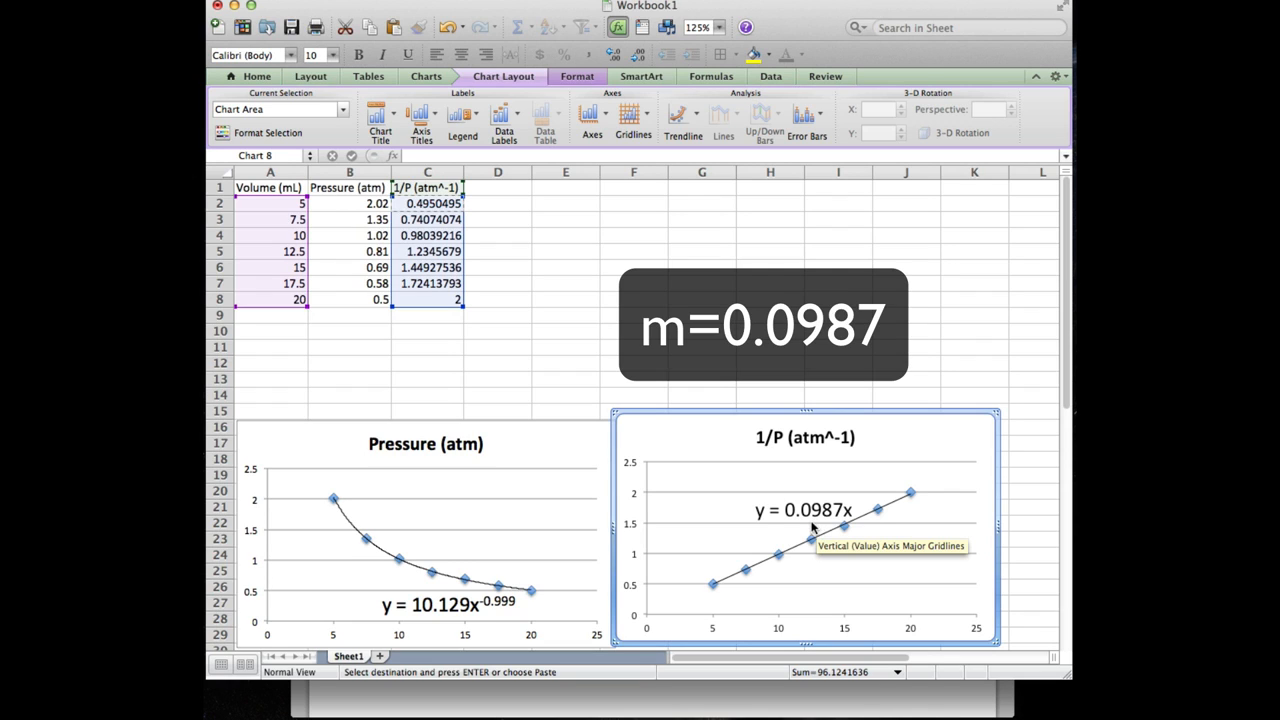
mouse_move(808, 526)
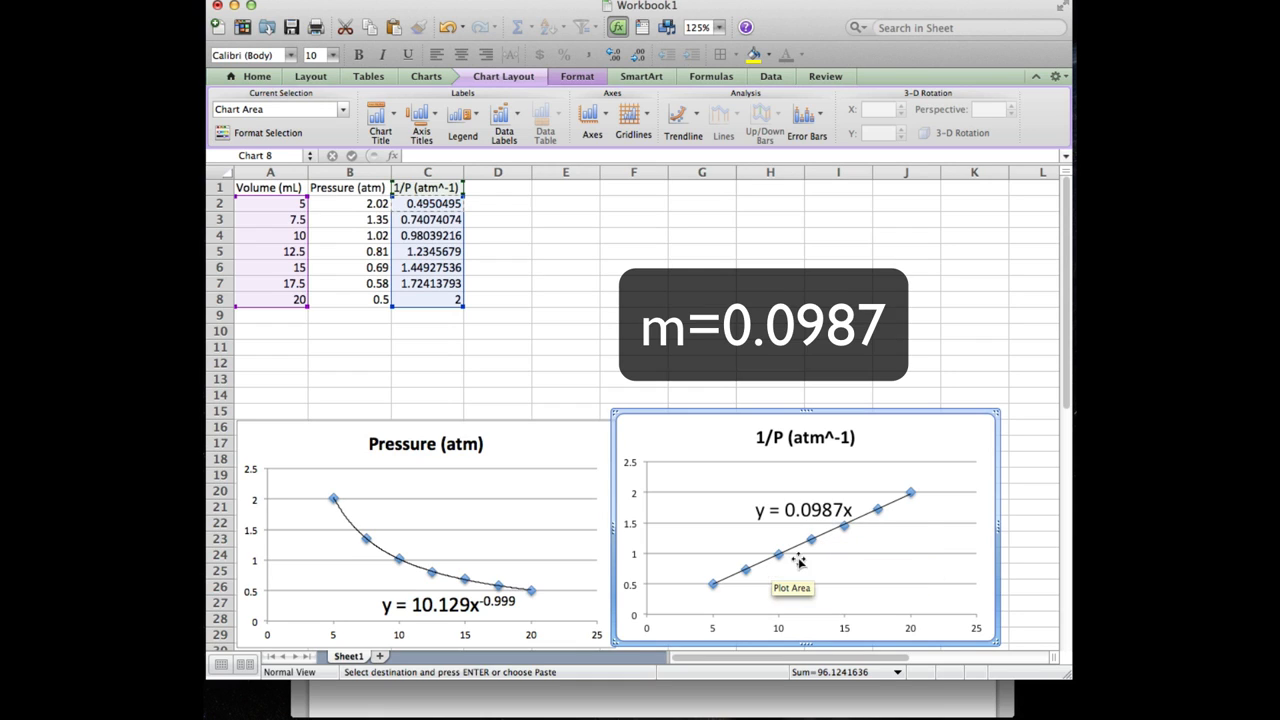
mouse_move(902, 536)
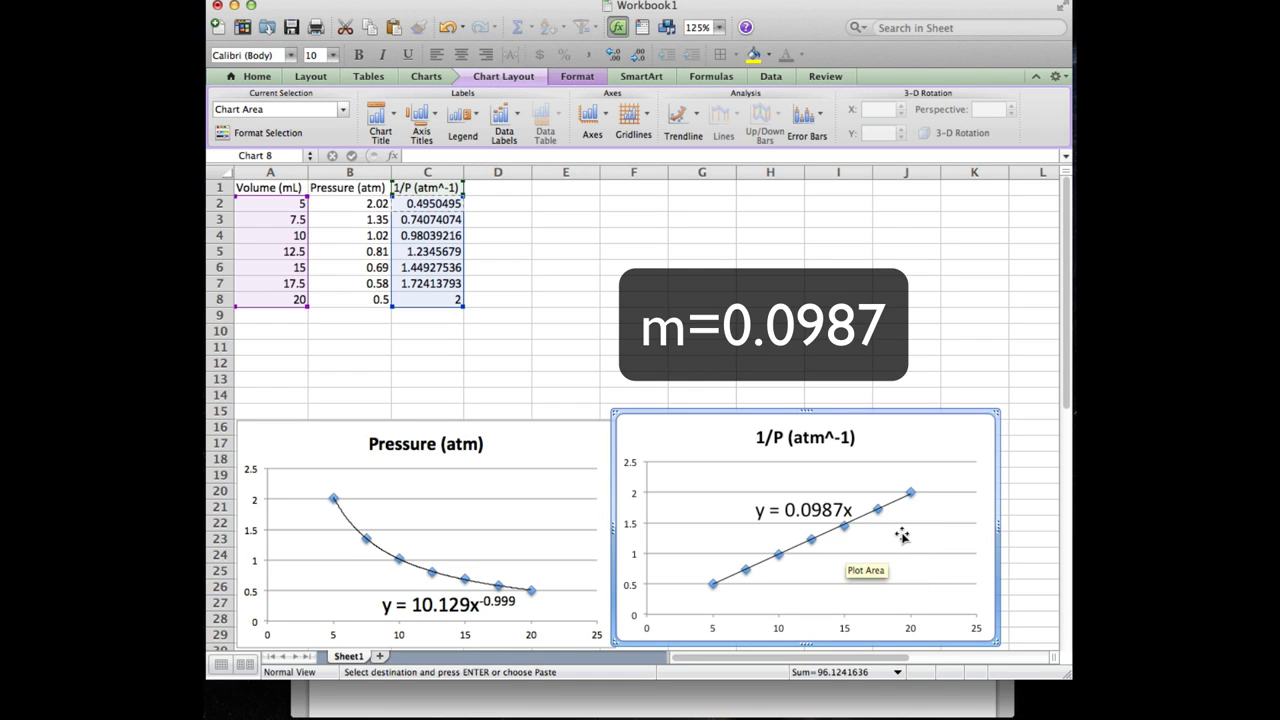